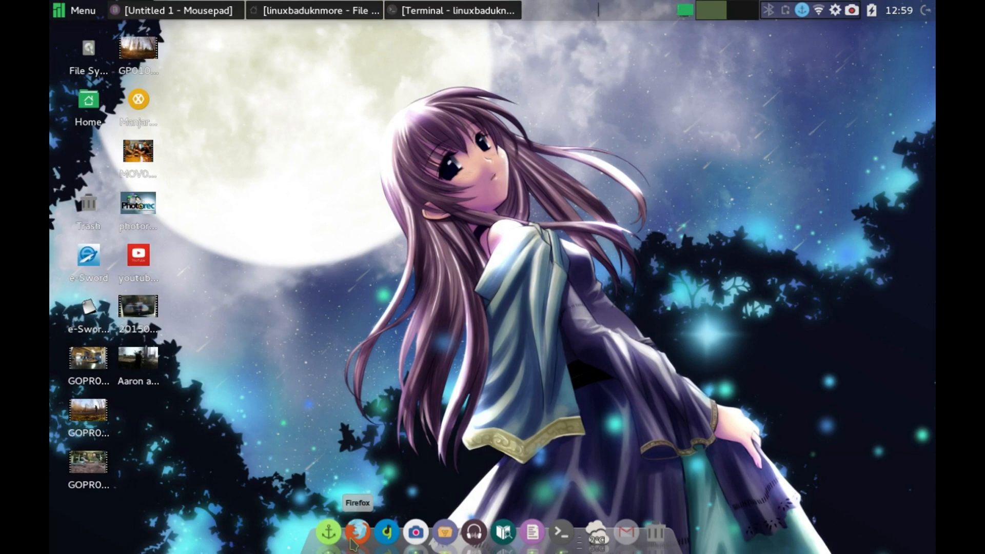
- Launch Firefox from the dock to get a new tab page
click(357, 532)
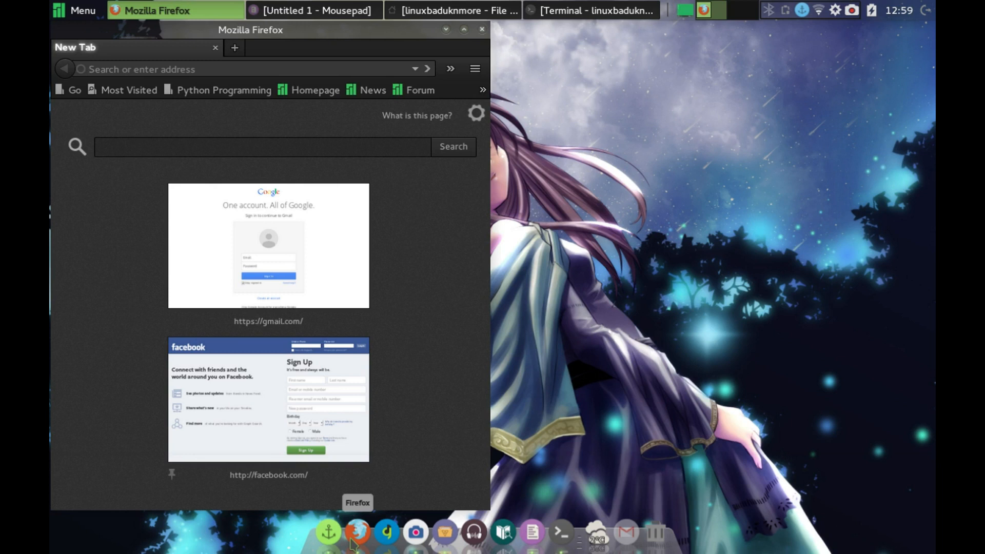
- Type 'adbf' in the Firefox address bar to see adbFire suggestions
click(252, 70)
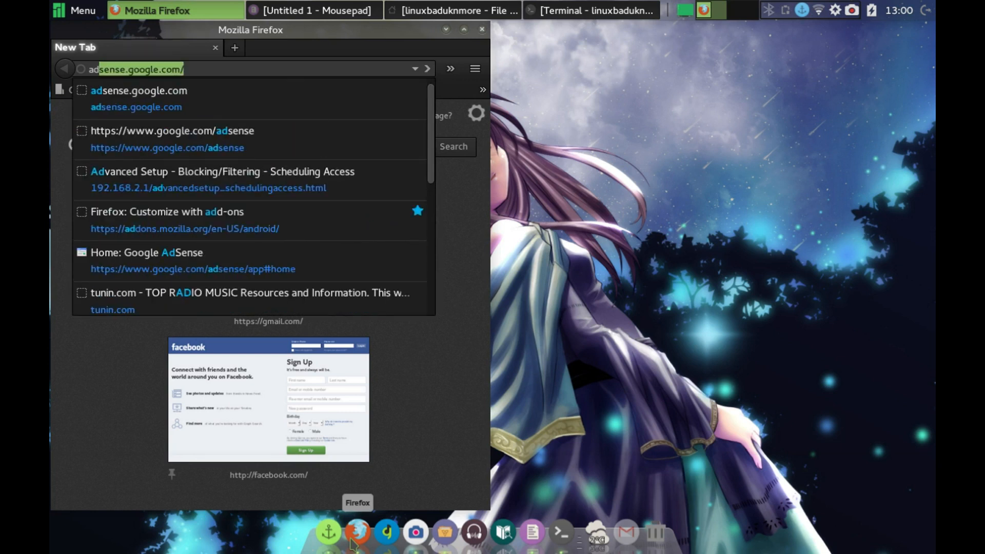
text(adbf)
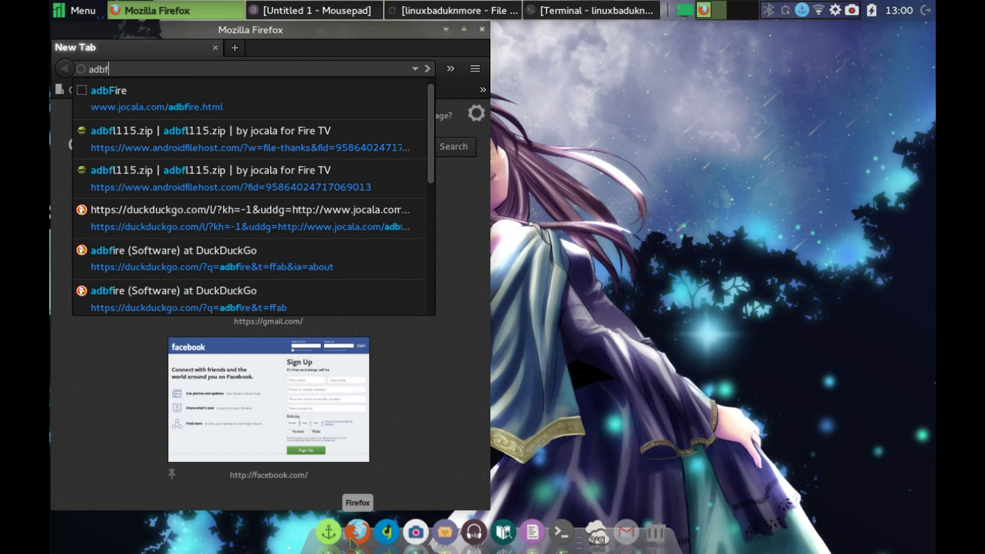
- Search DuckDuckGo for adbfire and open the jocala.com adbFire page at its download links
click(108, 90)
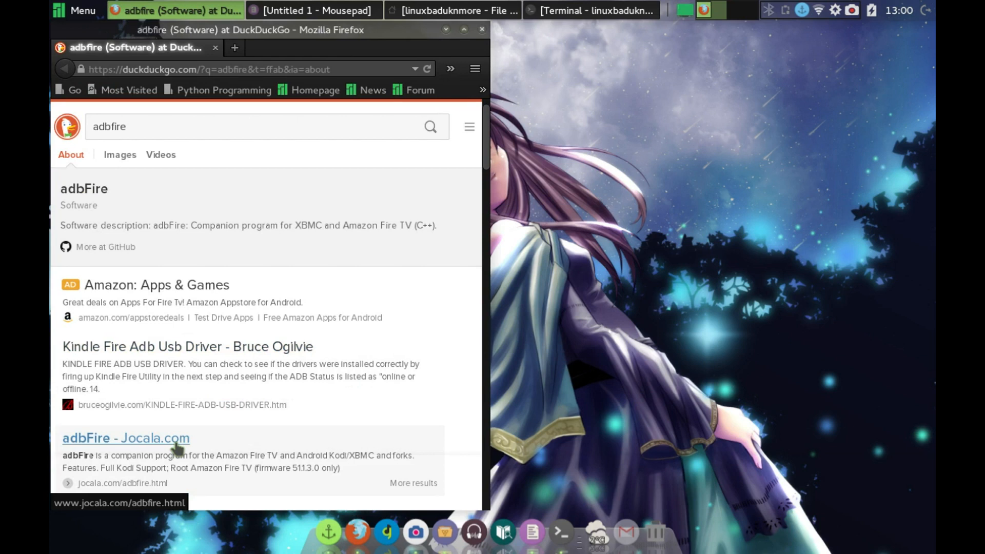
click(126, 437)
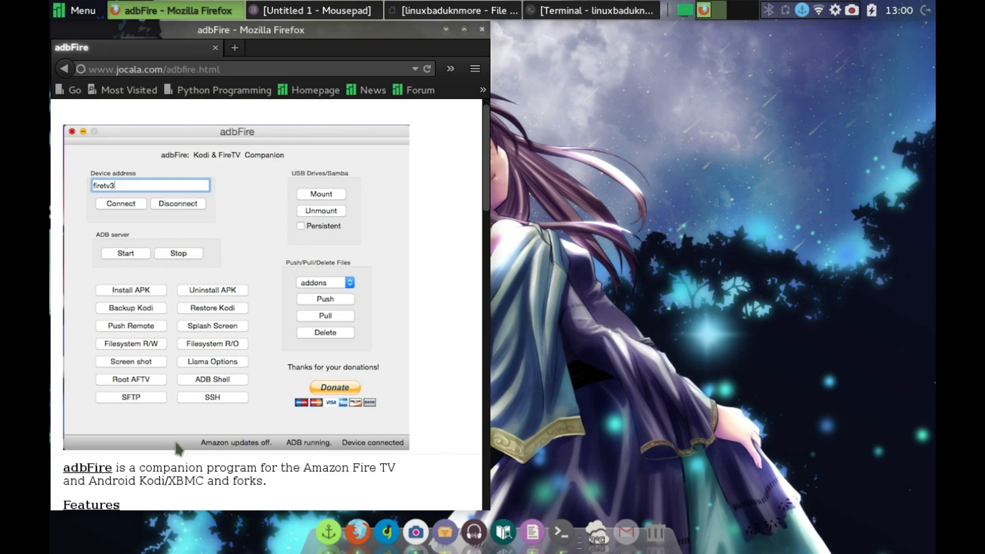
mouse_move(409, 174)
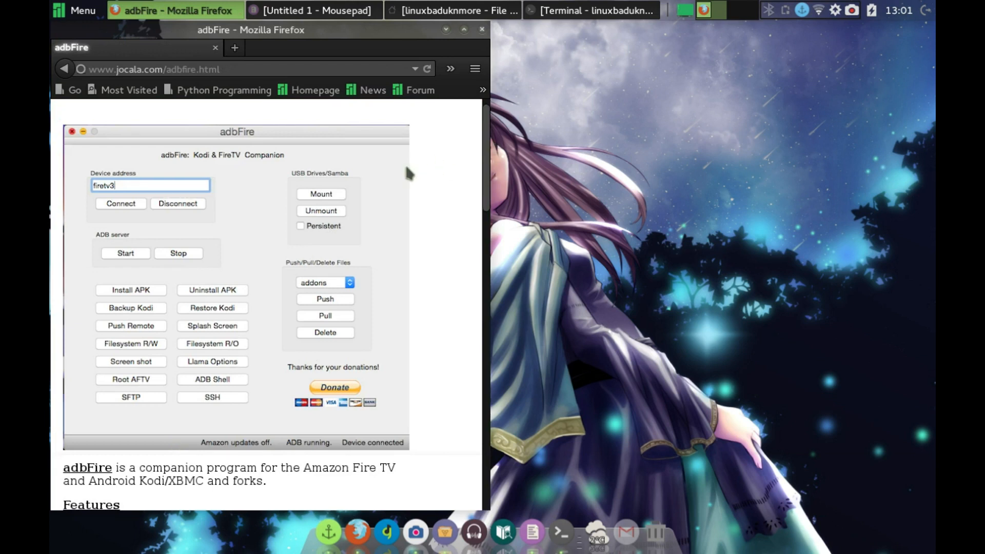
scroll(down, 3)
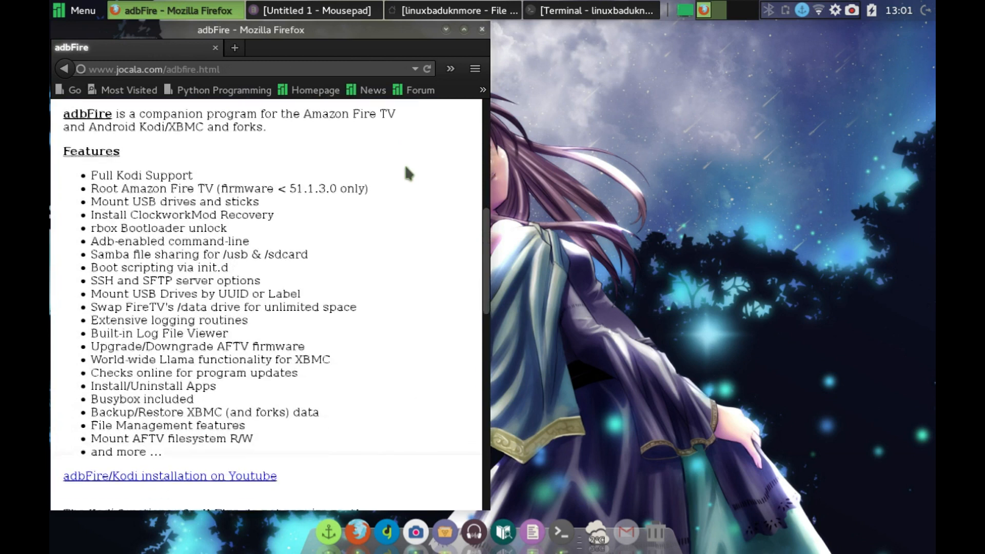
scroll(down, 3)
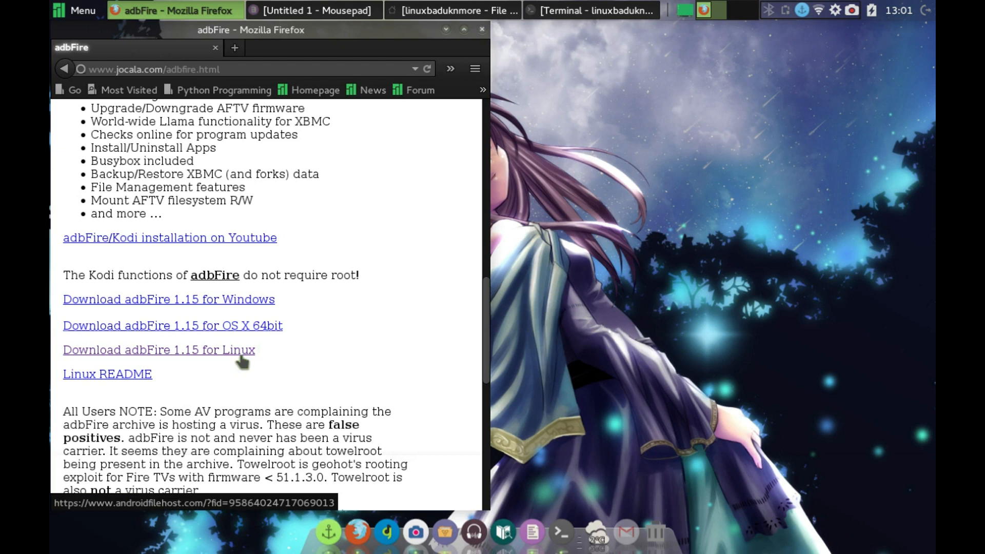
- Open the adbFire 1.15 for Linux download and start AndroidFileHost's download wait
click(158, 350)
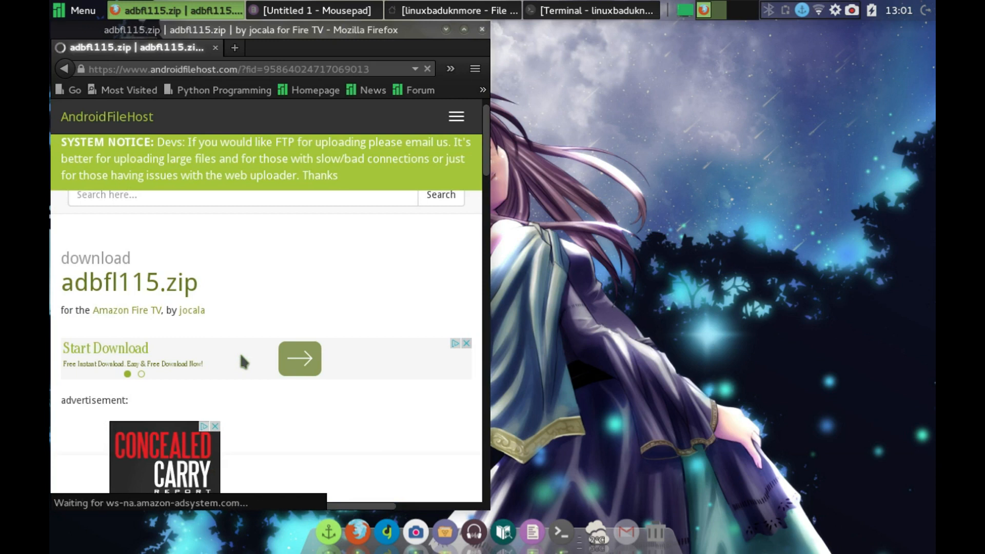
scroll(down, 3)
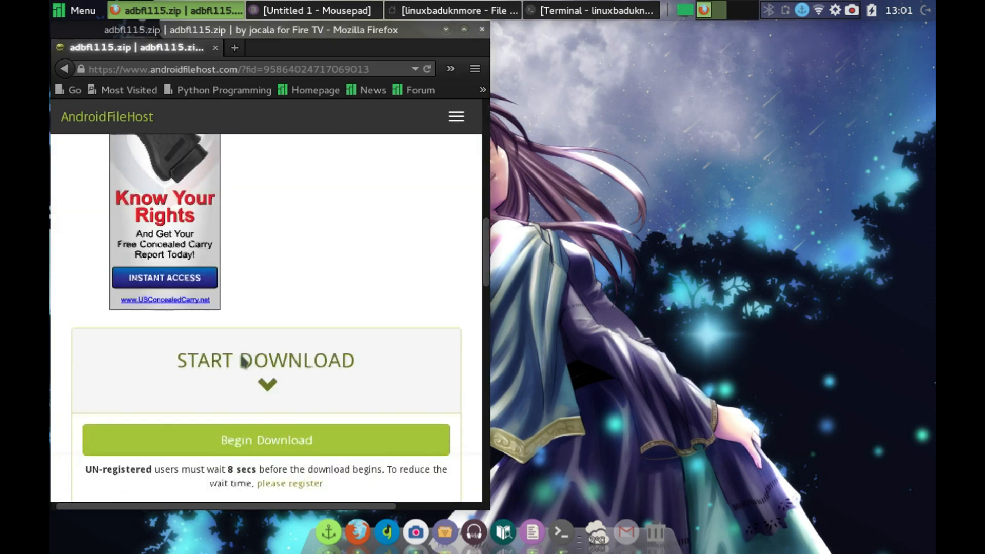
scroll(down, 3)
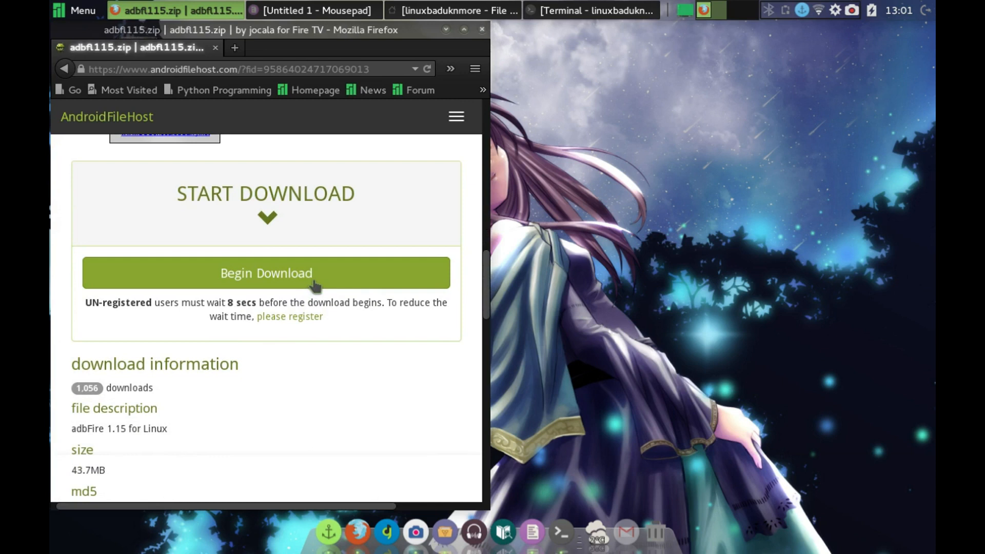
click(266, 272)
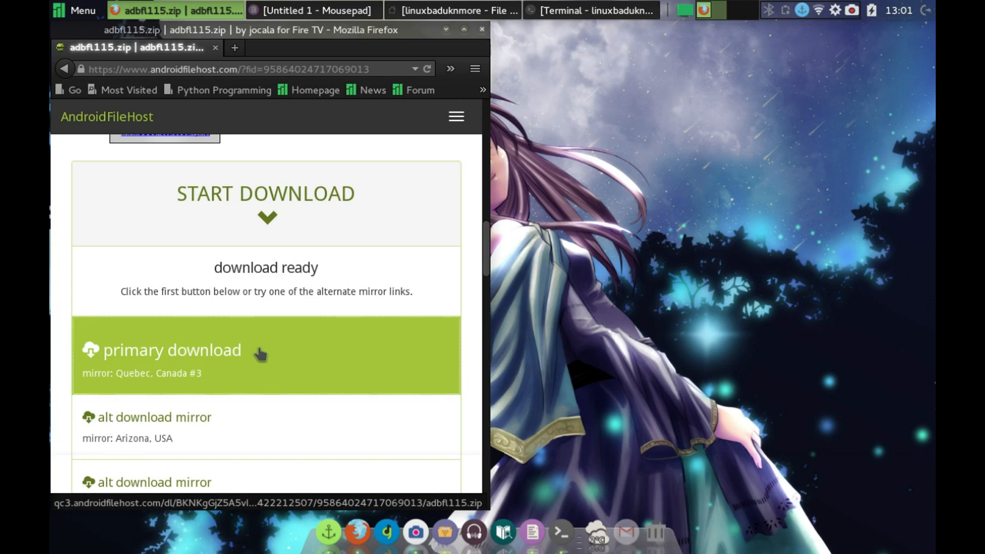
- Download adbfl115.zip from the primary mirror, continuing past the security warning
click(171, 350)
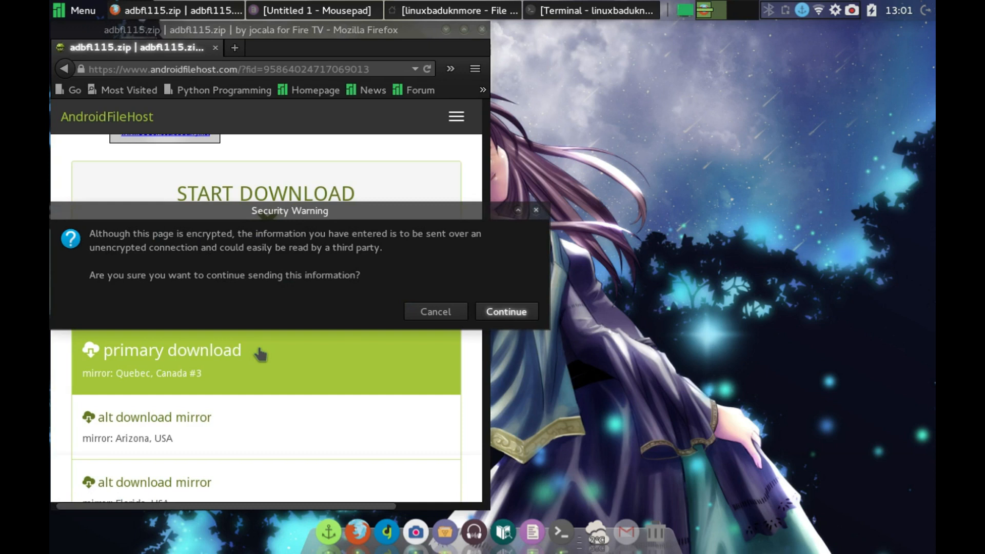
click(505, 311)
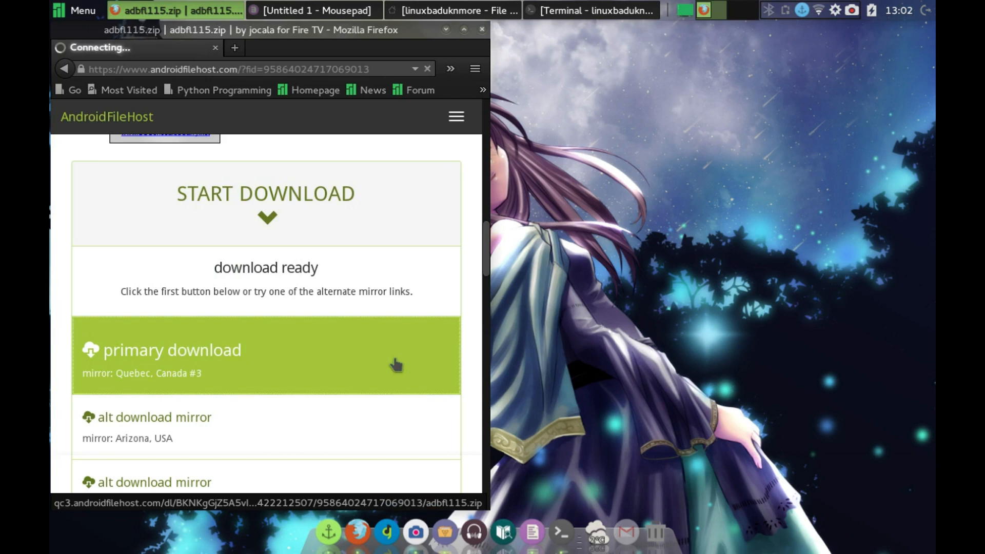
click(171, 350)
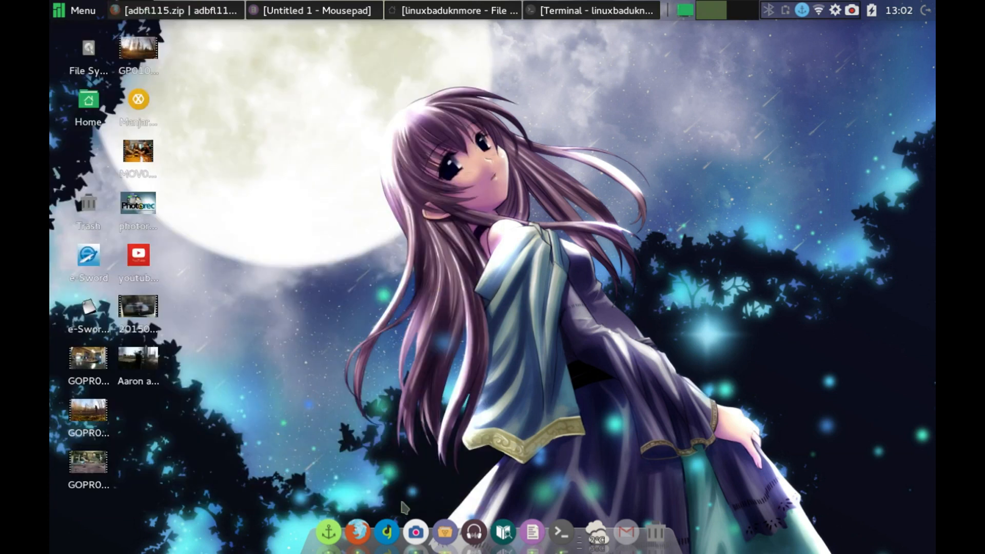
- Open Home, enter the adbfl115 folder, and run the adbFire executable
click(445, 531)
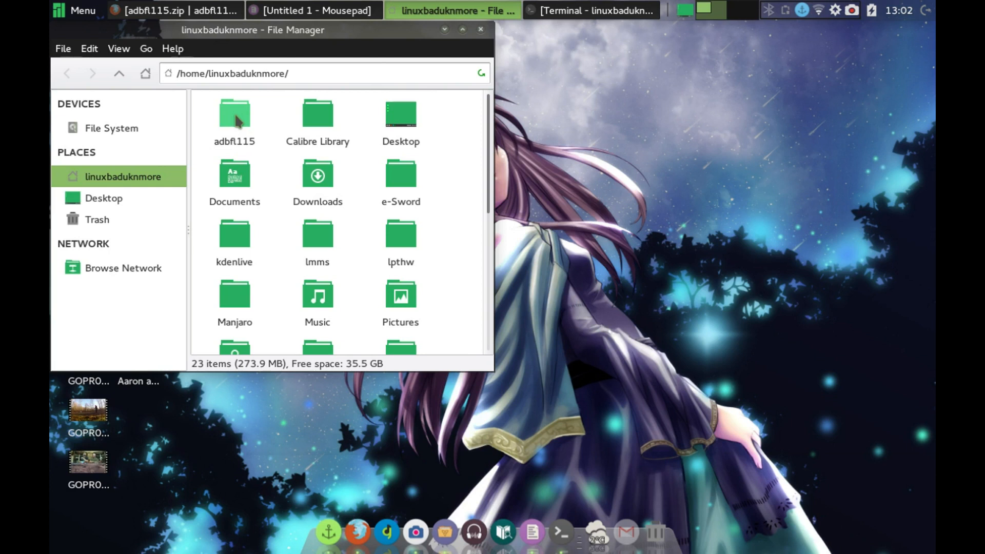
click(234, 115)
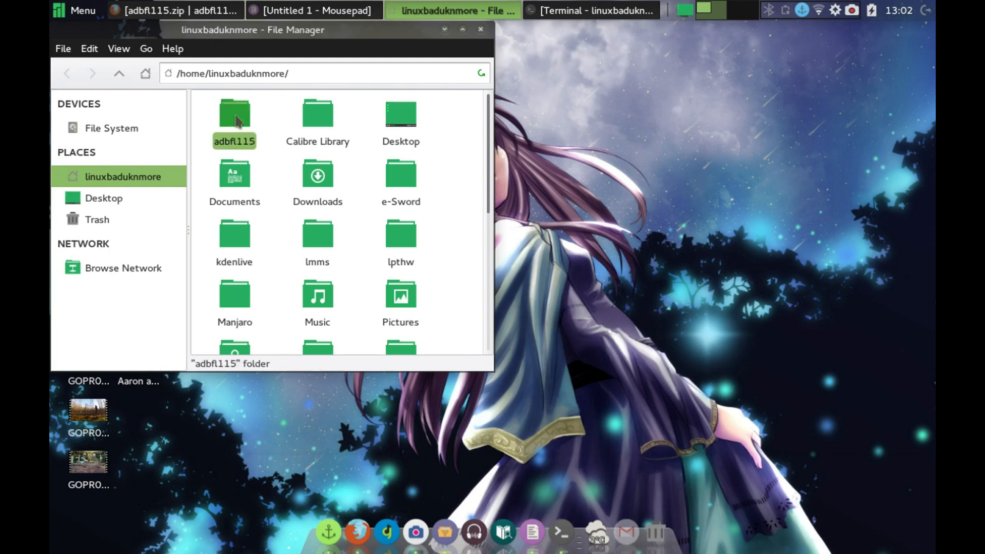
double_click(234, 113)
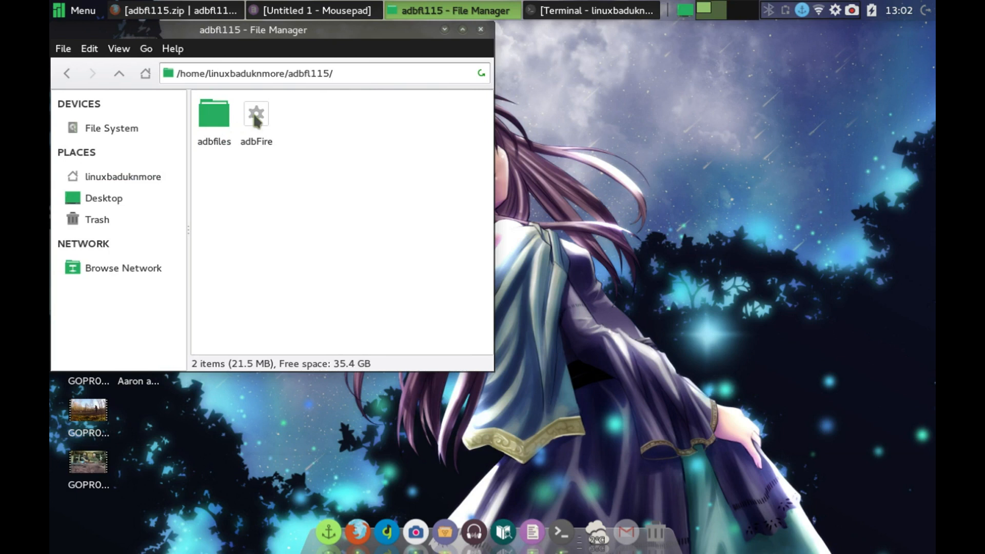
click(256, 120)
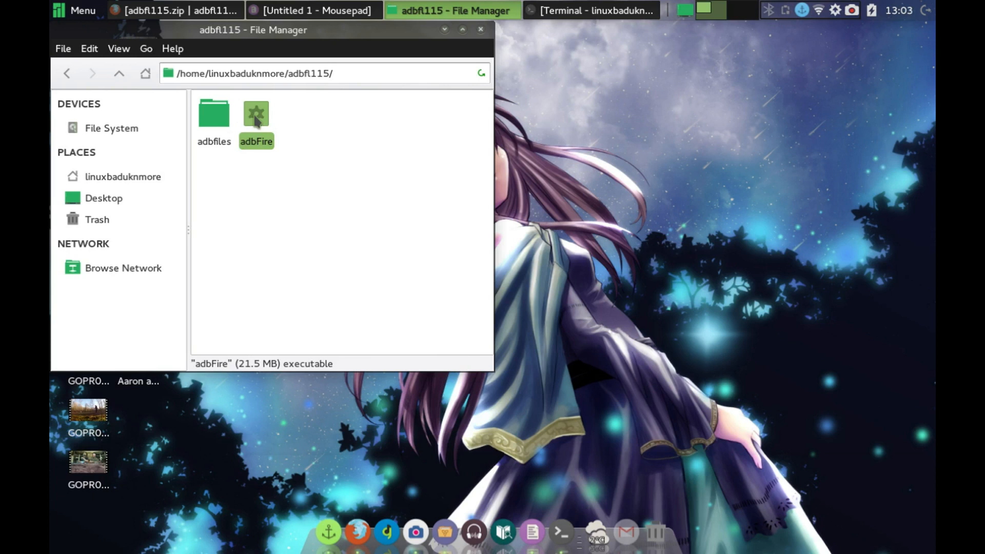
double_click(255, 113)
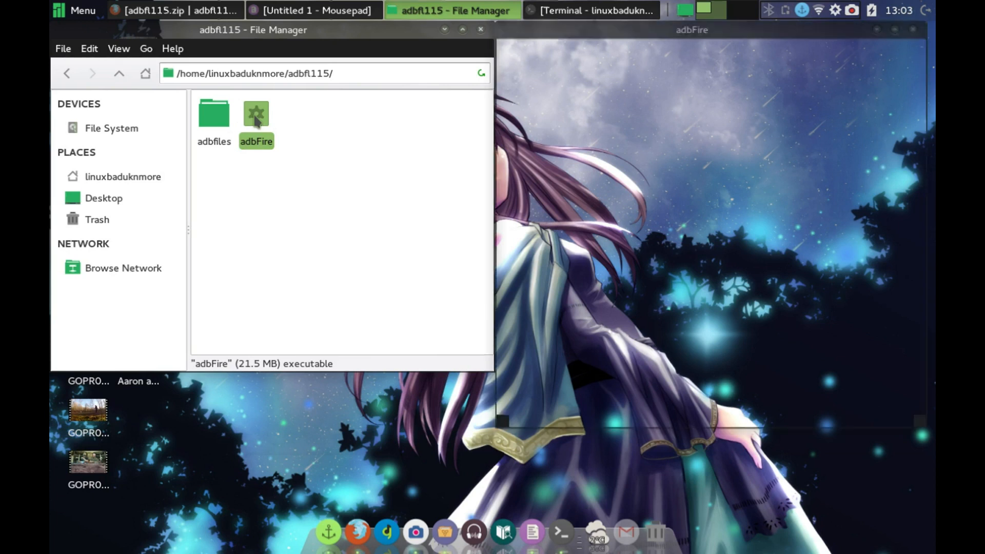
- Connect adbFire to the Fire TV Stick at 216.54.218.92 with ADB running
double_click(255, 113)
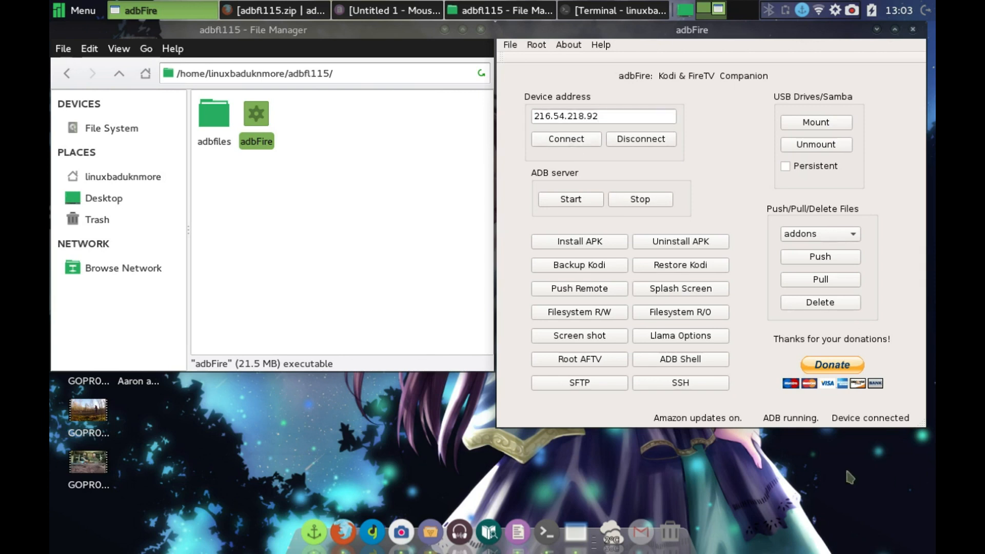
mouse_move(898, 430)
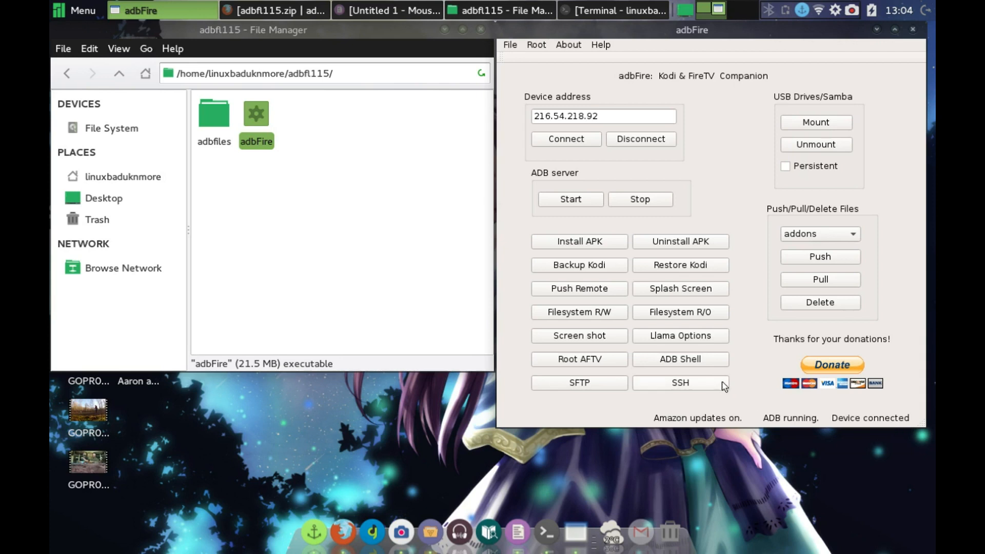
mouse_move(578, 242)
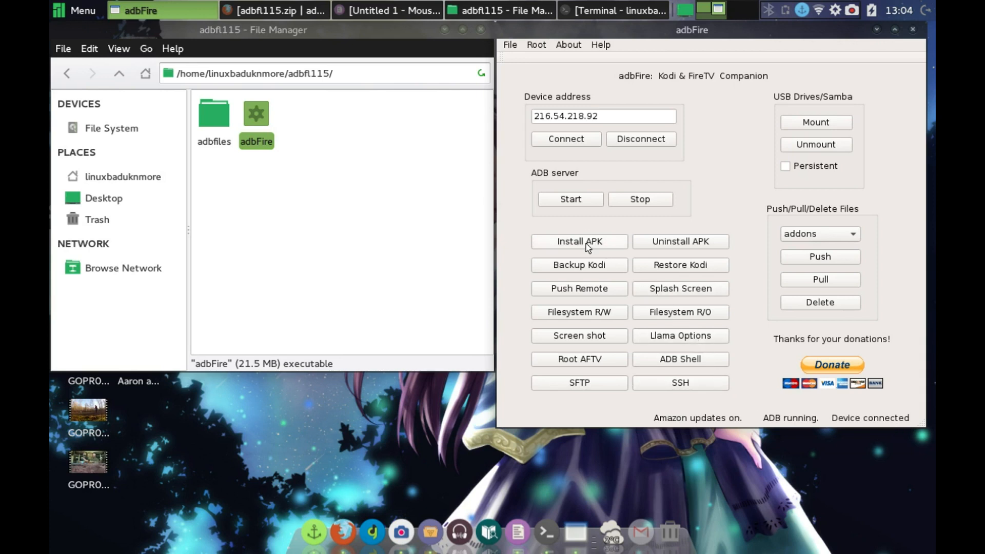
- Select AmazonApps-release.apk from Downloads via Install APK
click(579, 241)
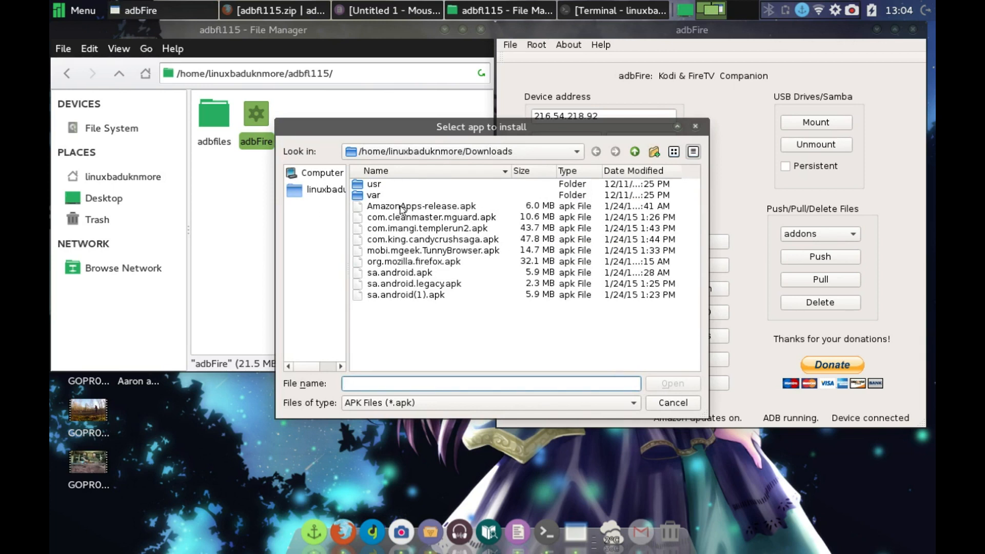
click(422, 206)
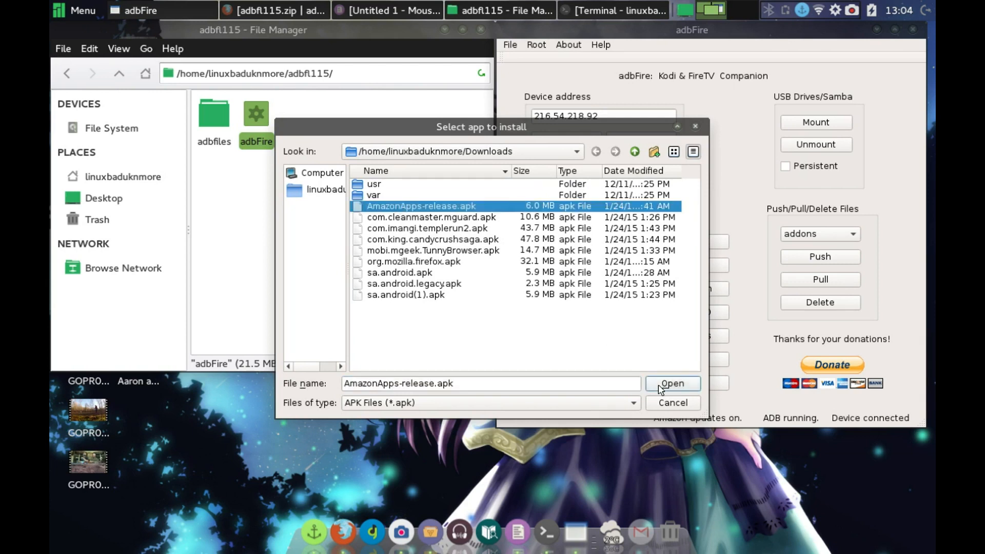
click(671, 383)
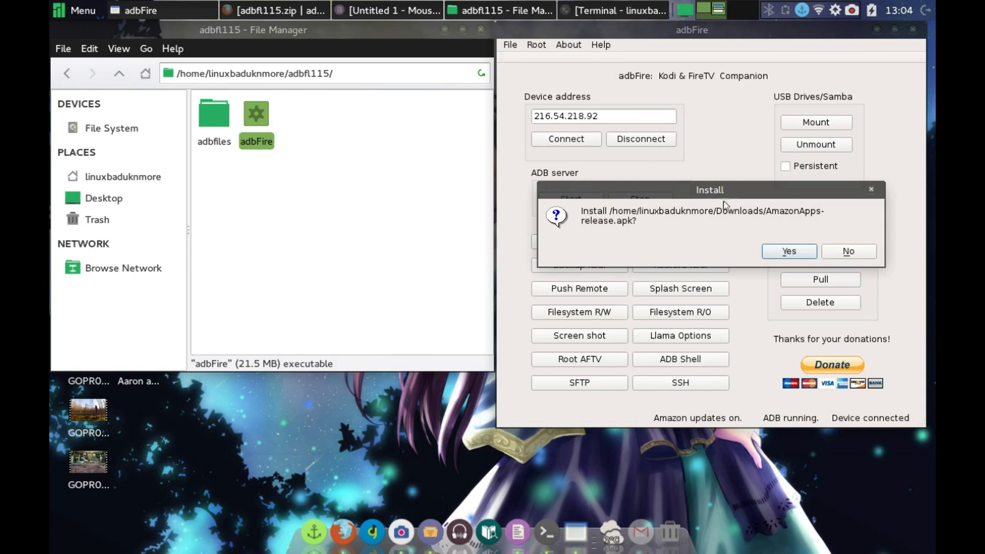
- Confirm installing AmazonApps-release.apk and wait for the Installed message
click(787, 251)
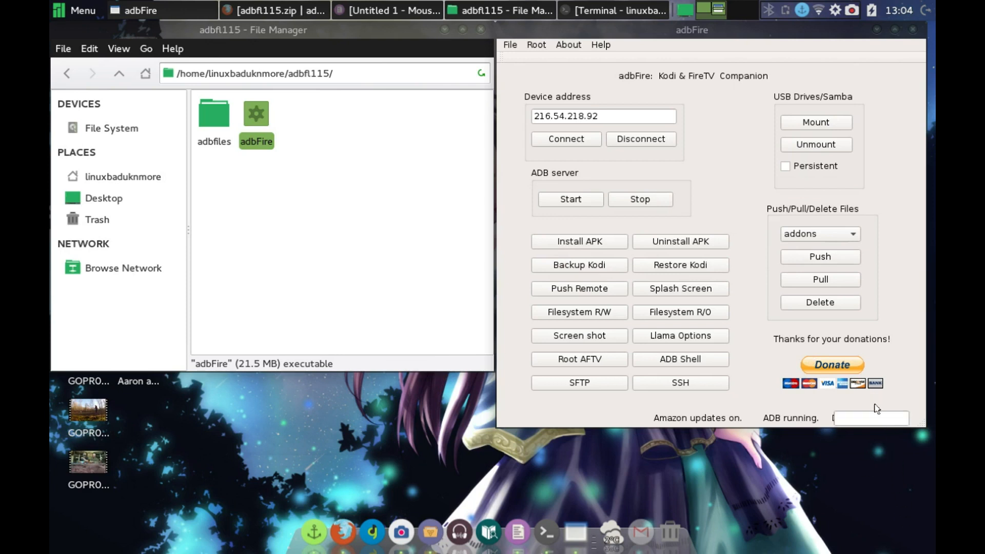
mouse_move(876, 421)
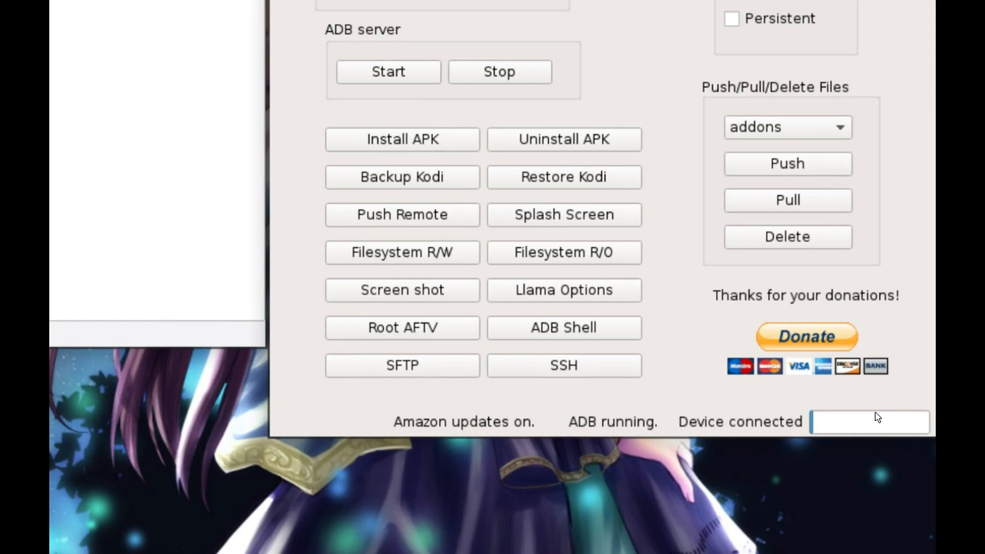
click(401, 139)
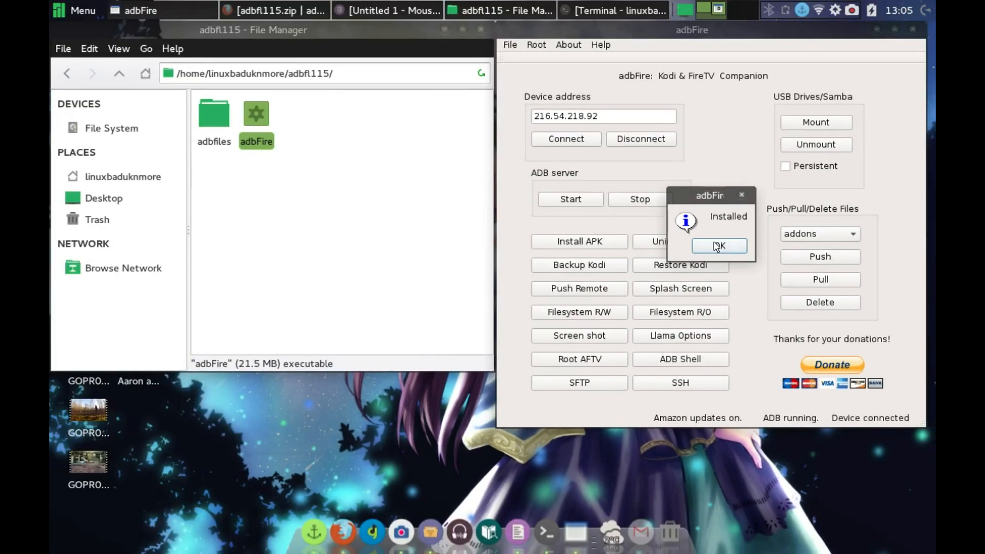
- Dismiss the Installed dialog and return to the Firefox window
click(719, 246)
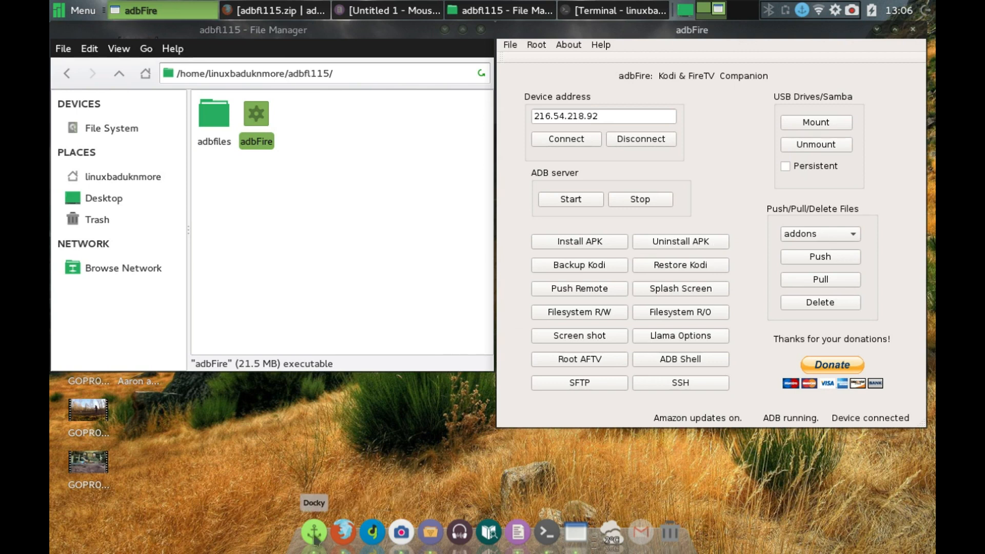
click(275, 10)
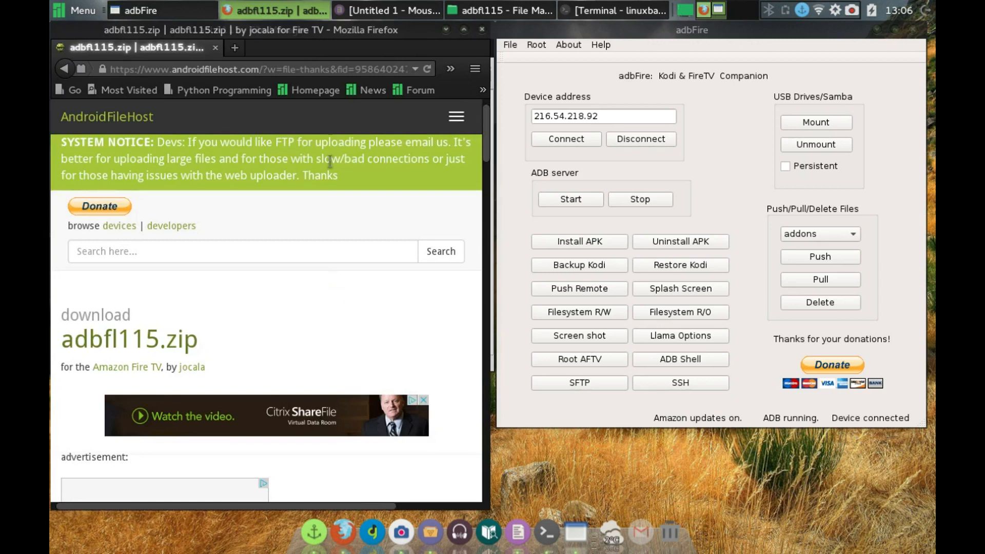
- Search Google Play for 'fire' and open the Firefox Beta page, marked Installed
click(264, 69)
text(https://play.google.com/store)
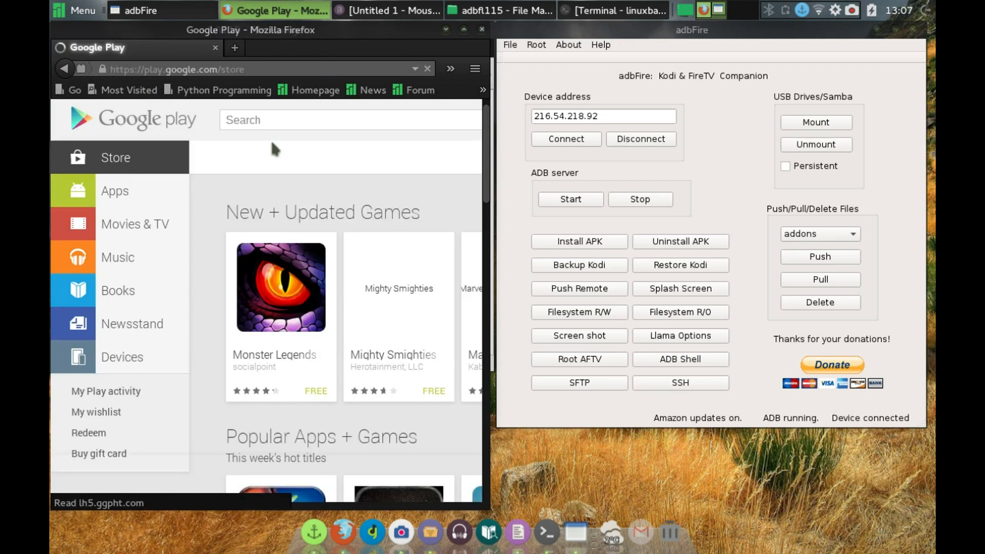
click(349, 120)
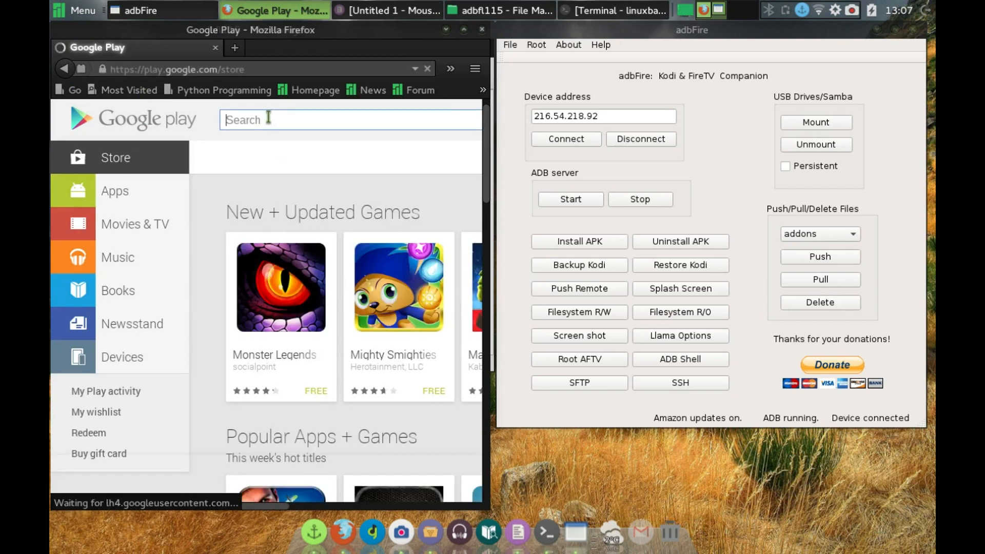
text(firefox)
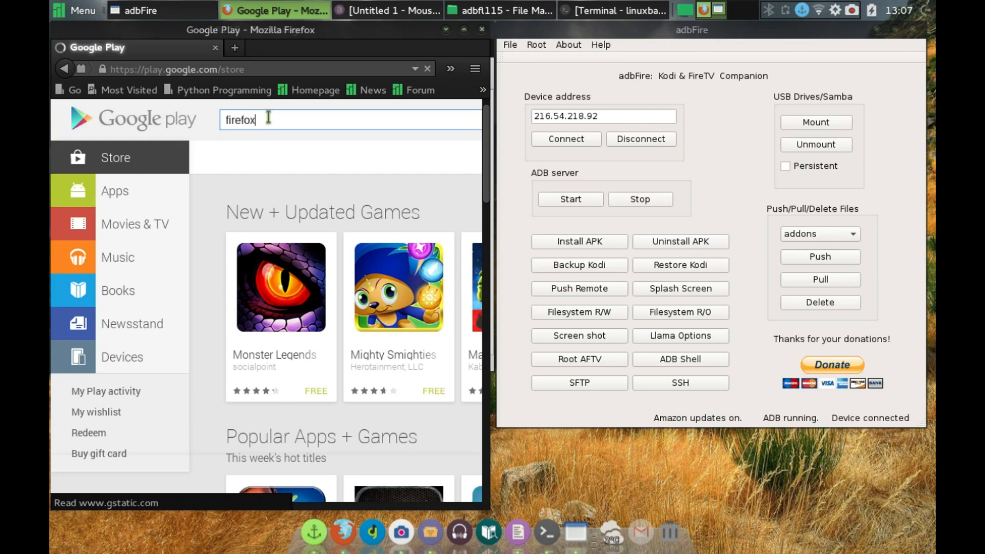
click(350, 120)
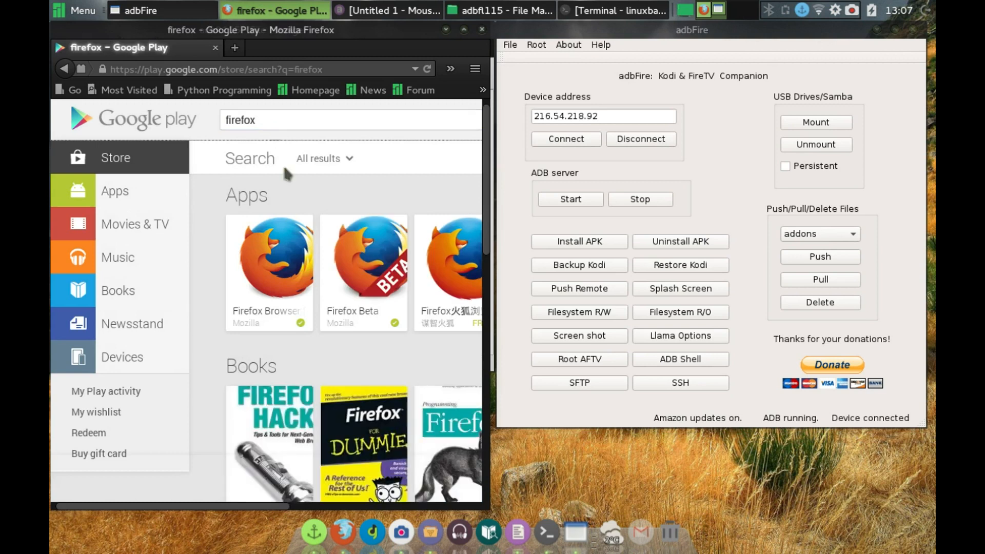
mouse_move(364, 271)
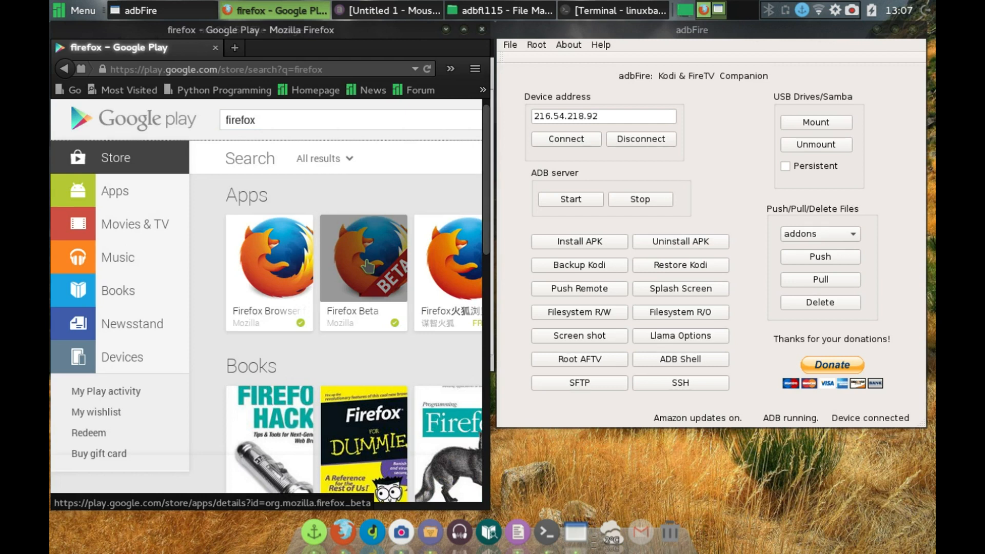
click(363, 257)
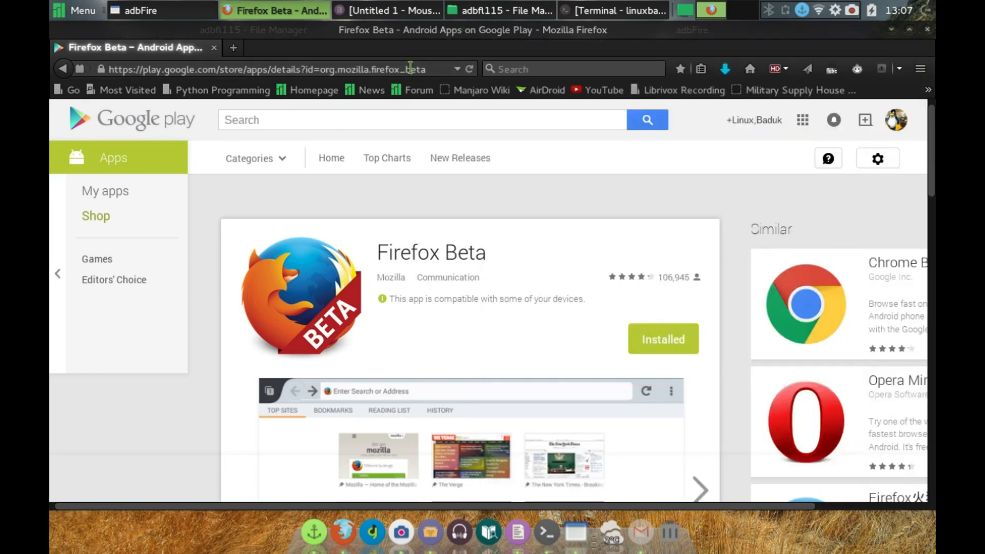
- Copy the Firefox Beta Play Store address and load evozi.com in a new tab
right_click(408, 69)
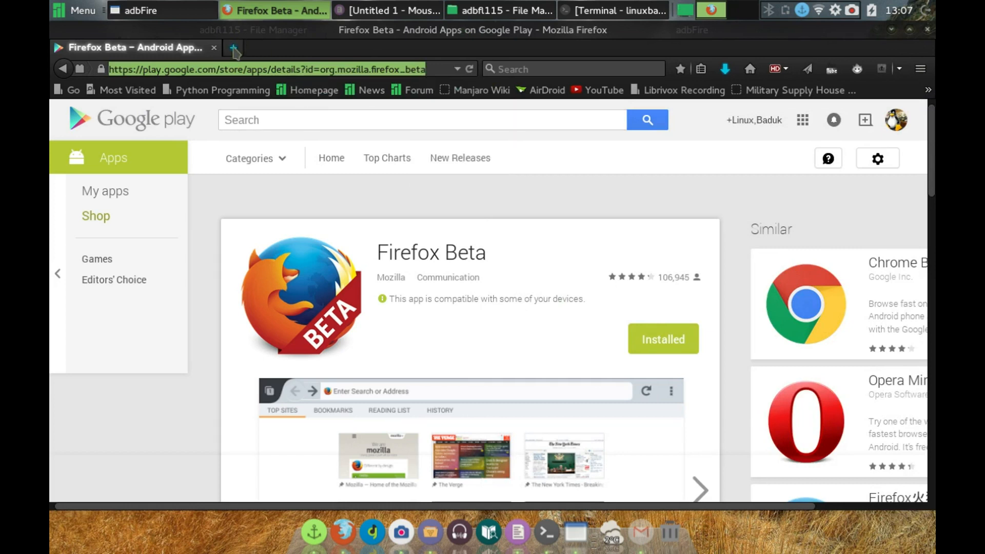
click(233, 48)
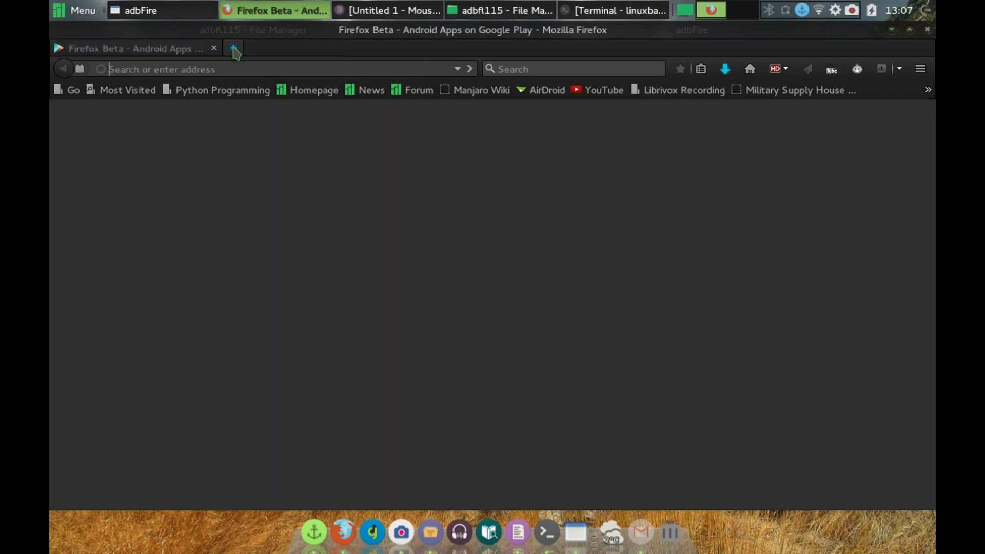
click(233, 48)
text(e)
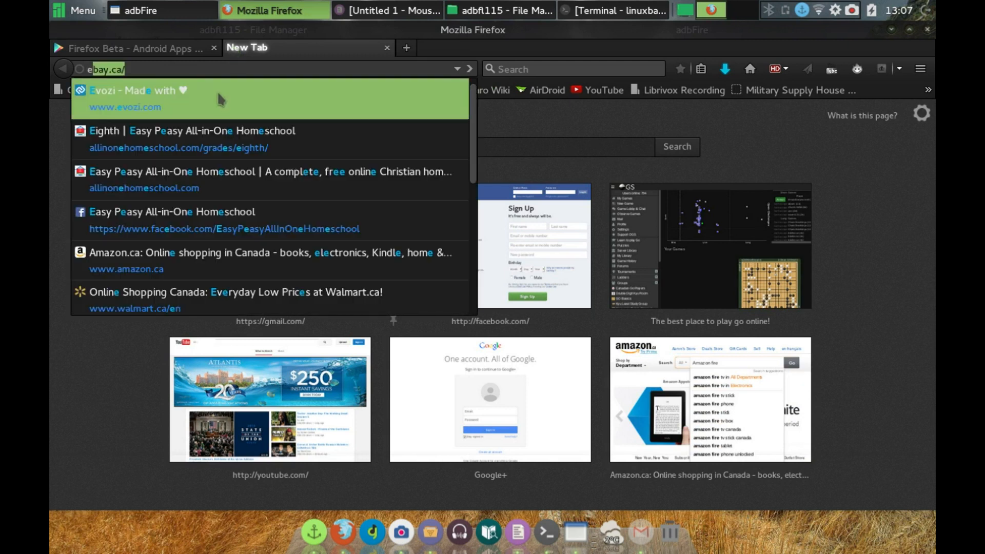
click(131, 99)
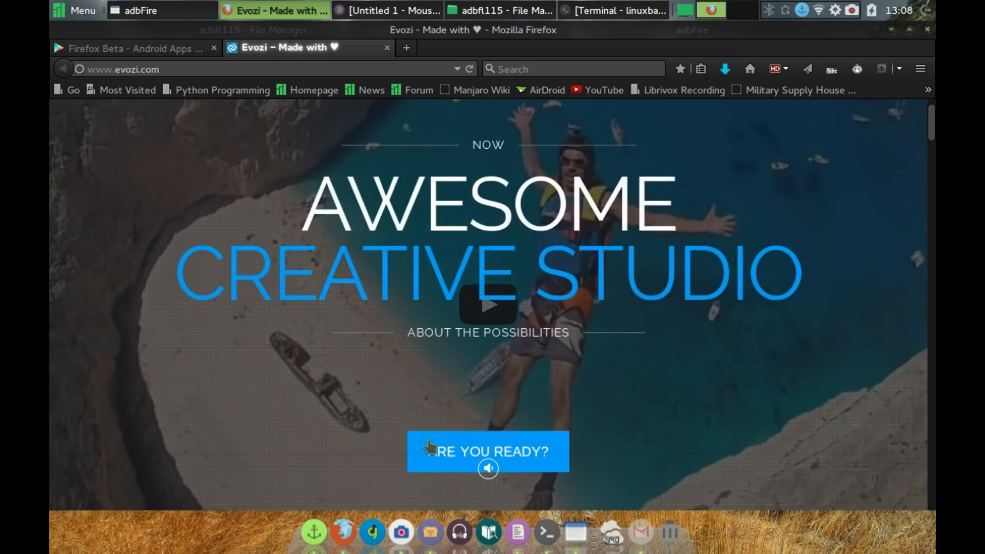
- Navigate Evozi's site menu to its APK Downloader tool
click(732, 120)
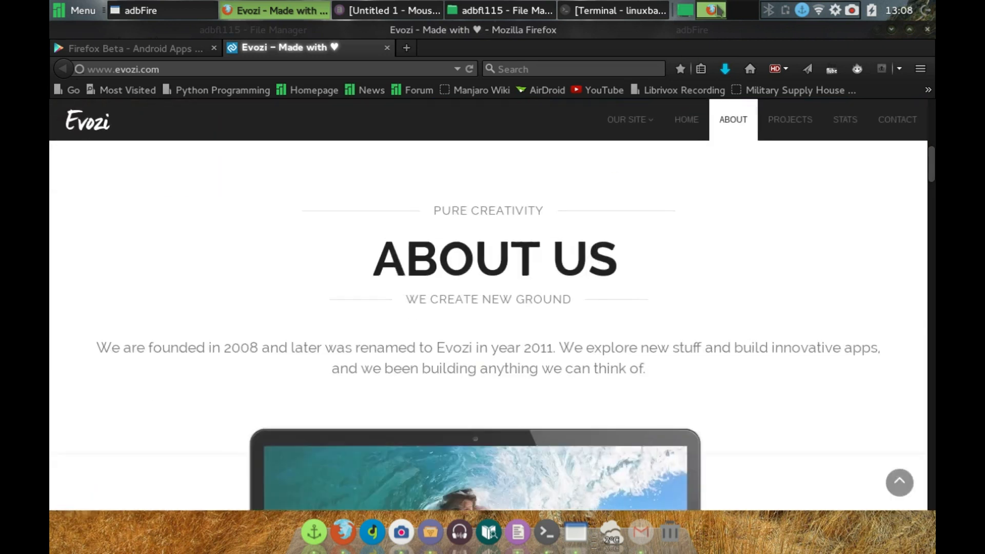
click(628, 120)
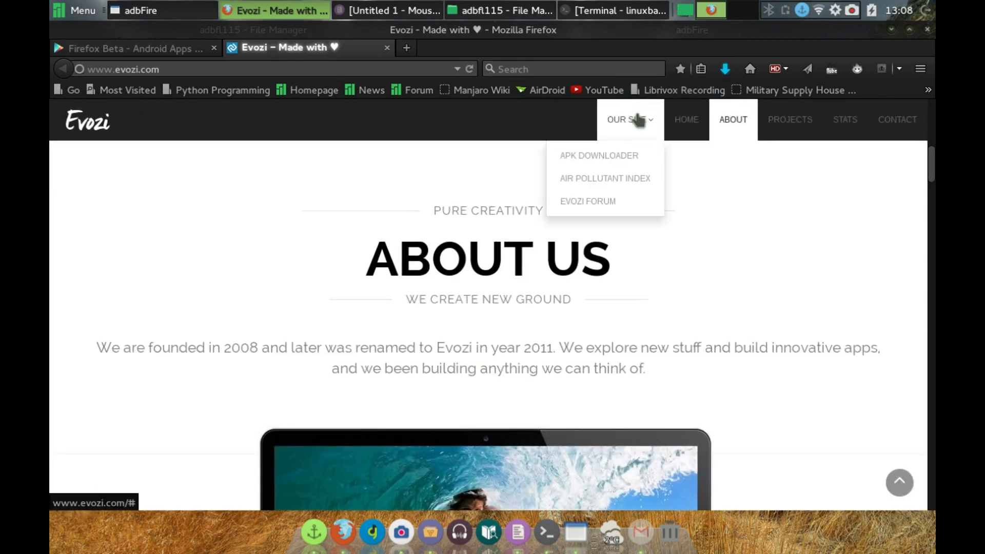
click(598, 157)
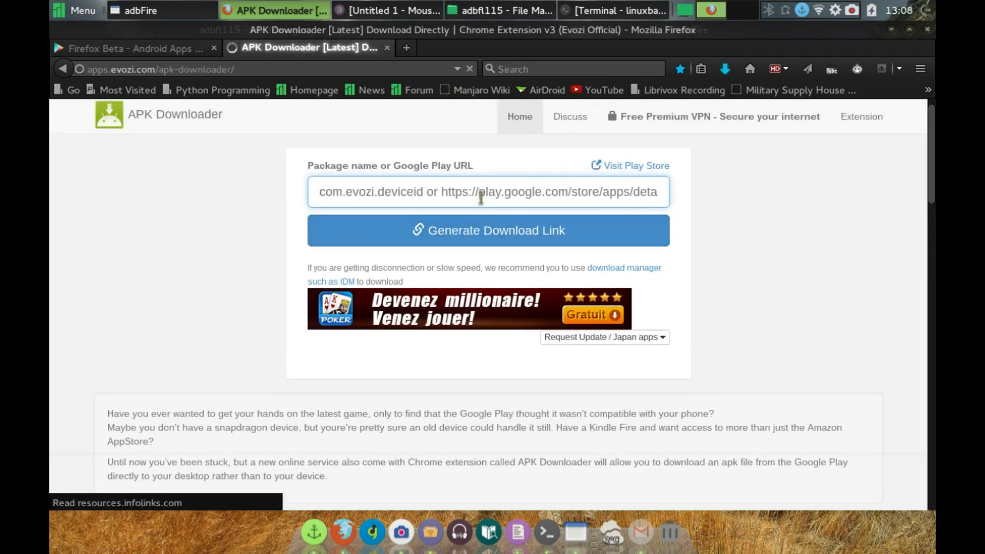
- Paste the Firefox Beta Play Store URL into the package name field
right_click(487, 191)
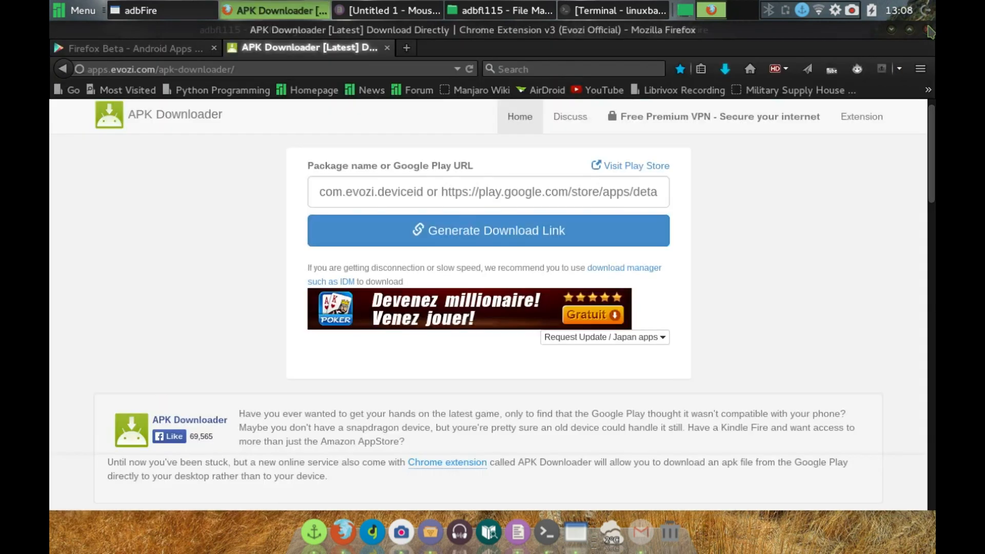
click(488, 191)
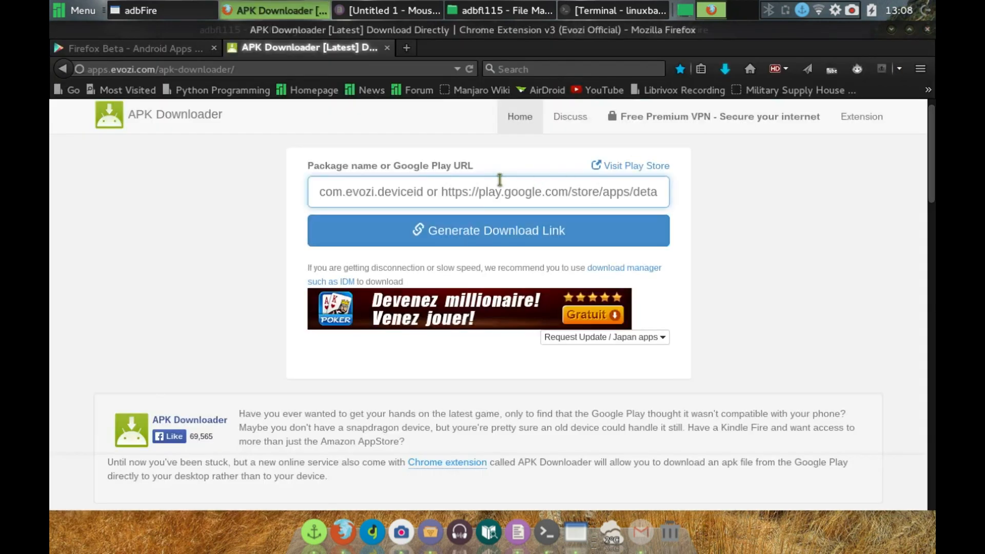
right_click(488, 191)
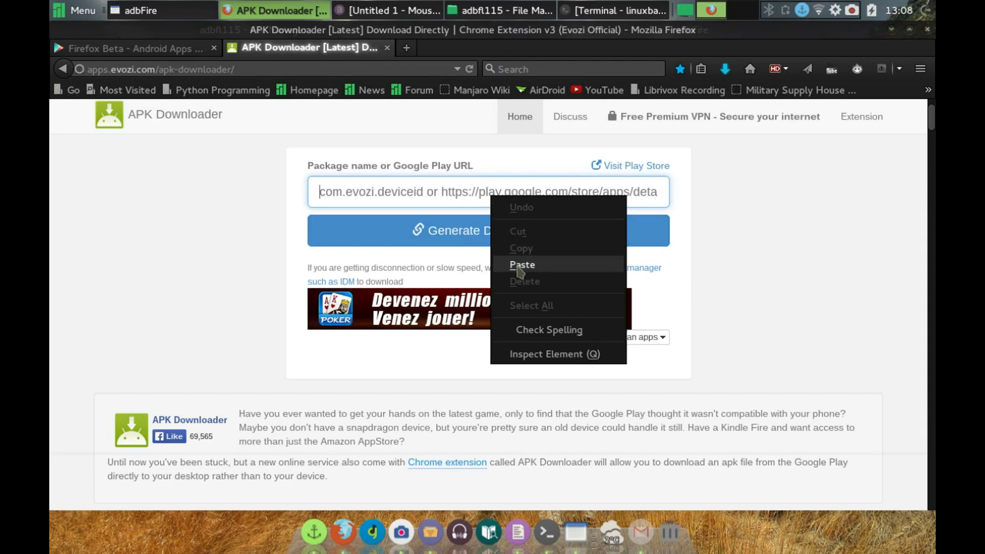
click(523, 265)
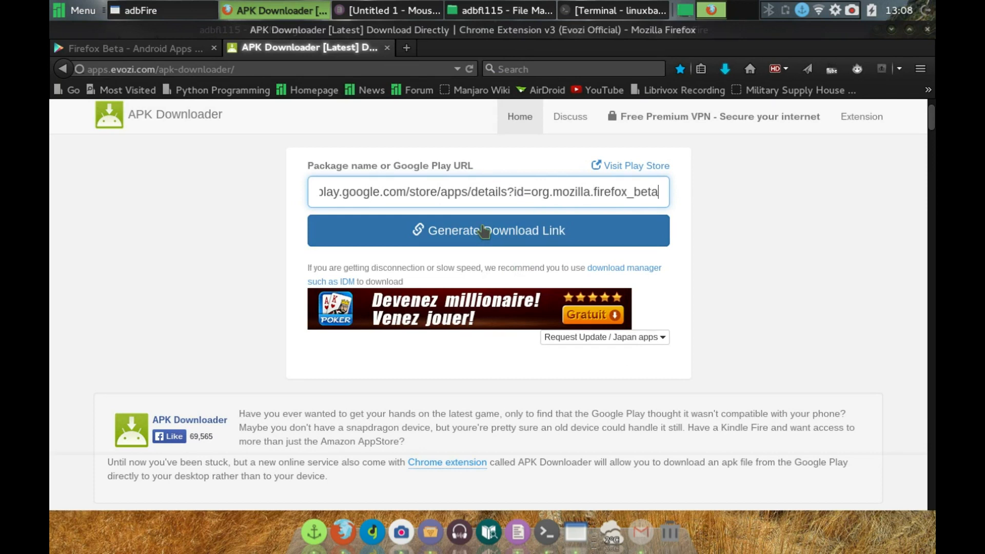
- Generate the download link for org.mozilla.firefox_beta and start the 34.1 MB APK download
click(488, 230)
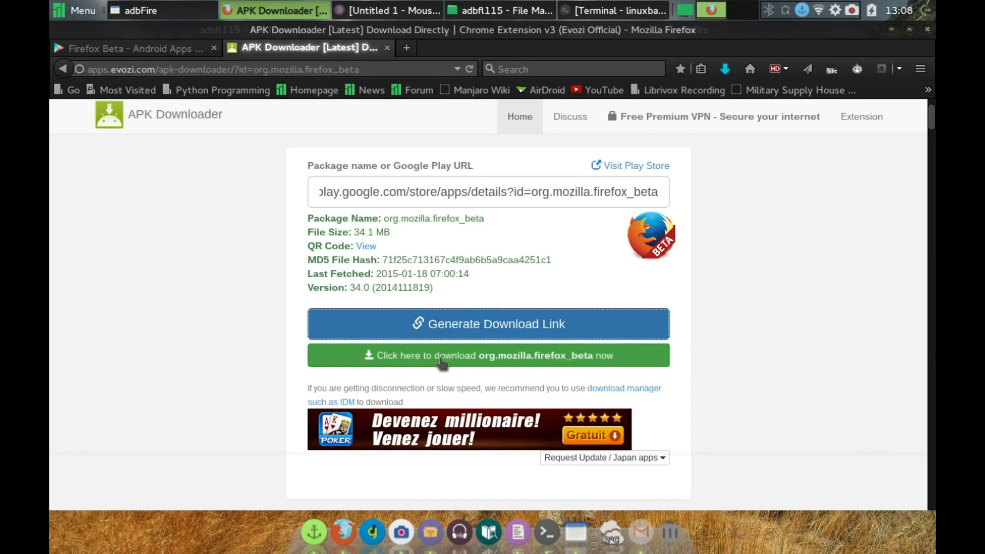
click(488, 355)
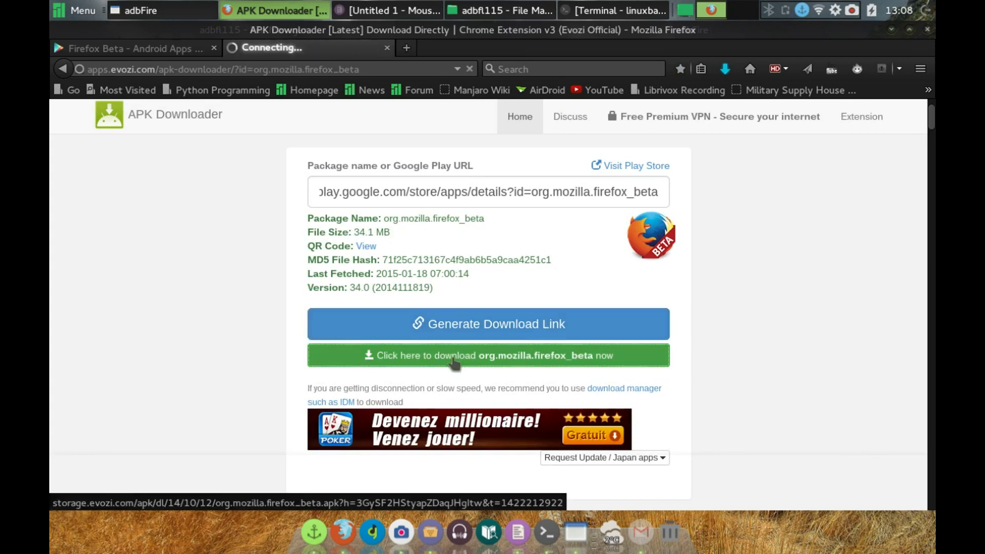
click(488, 355)
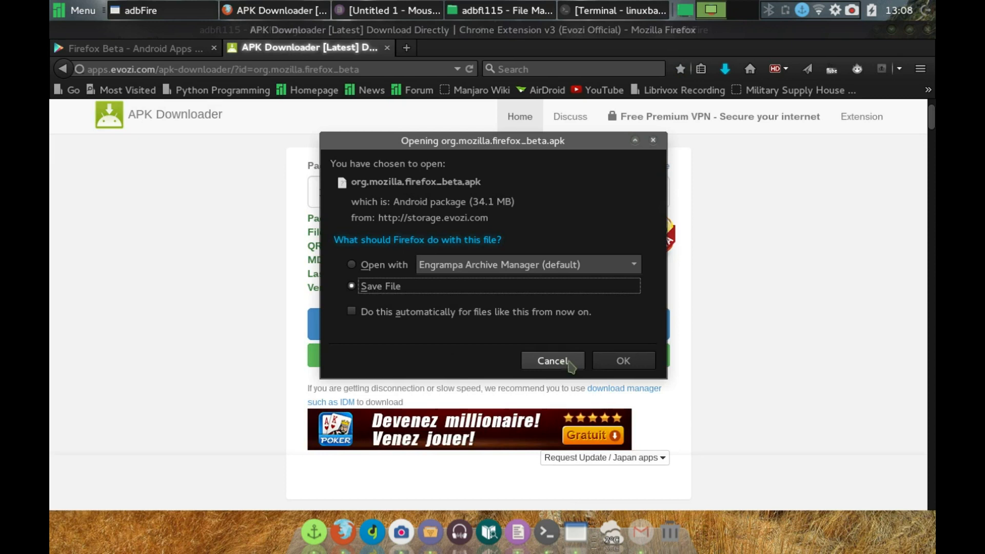
- Save the Firefox Beta APK file, then switch back to adbFire
click(552, 360)
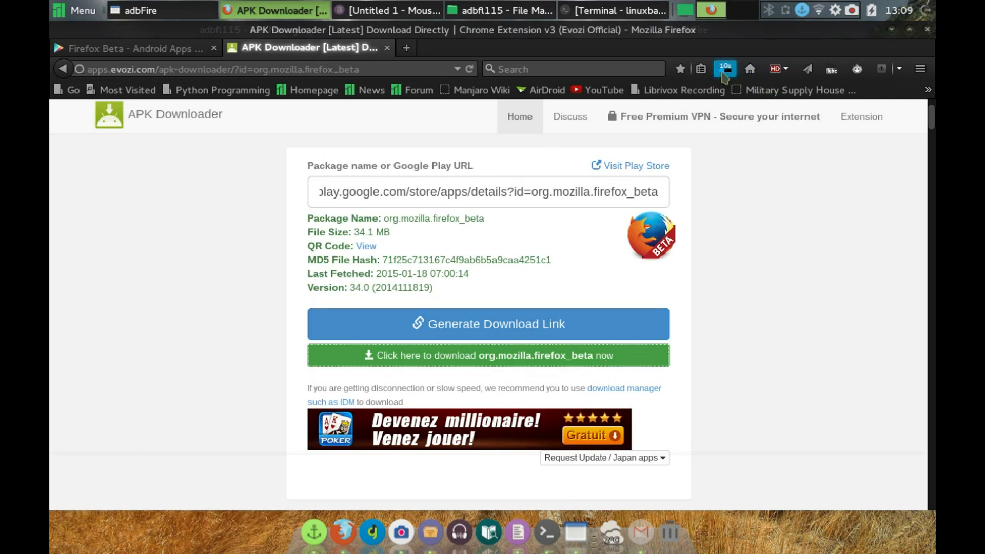
mouse_move(724, 70)
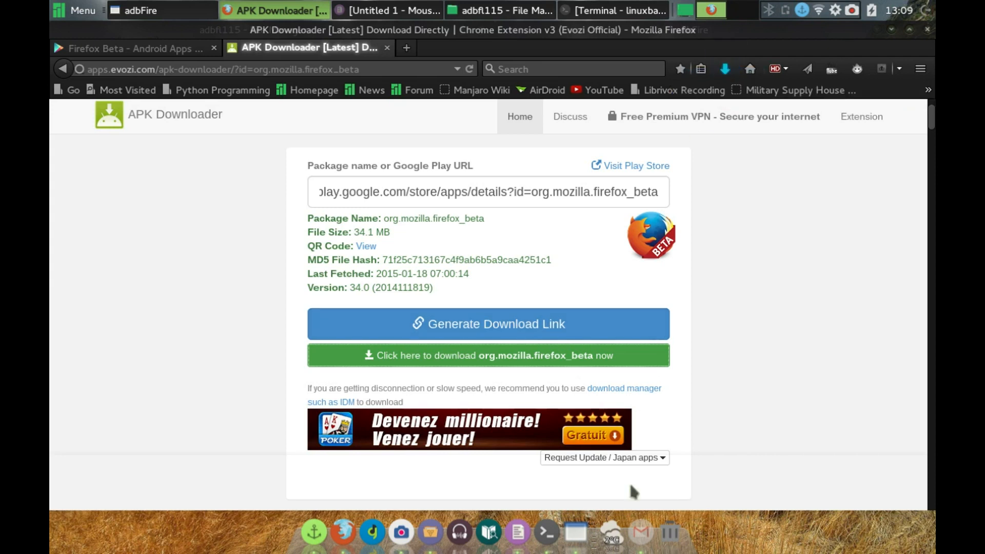
click(162, 10)
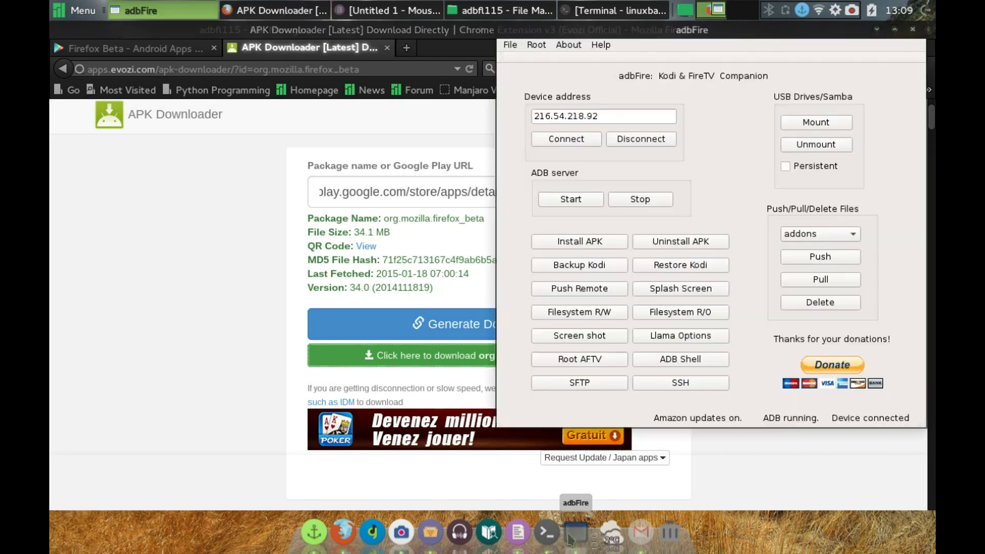
- Install org.mozilla.firefox_beta.apk via Install APK, confirm, and dismiss the Installed notice
click(578, 241)
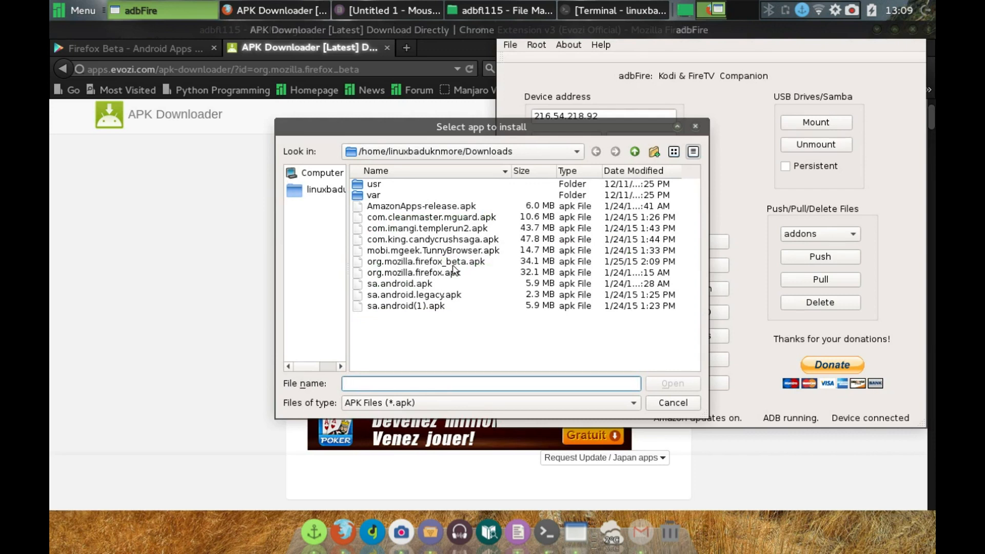
click(426, 261)
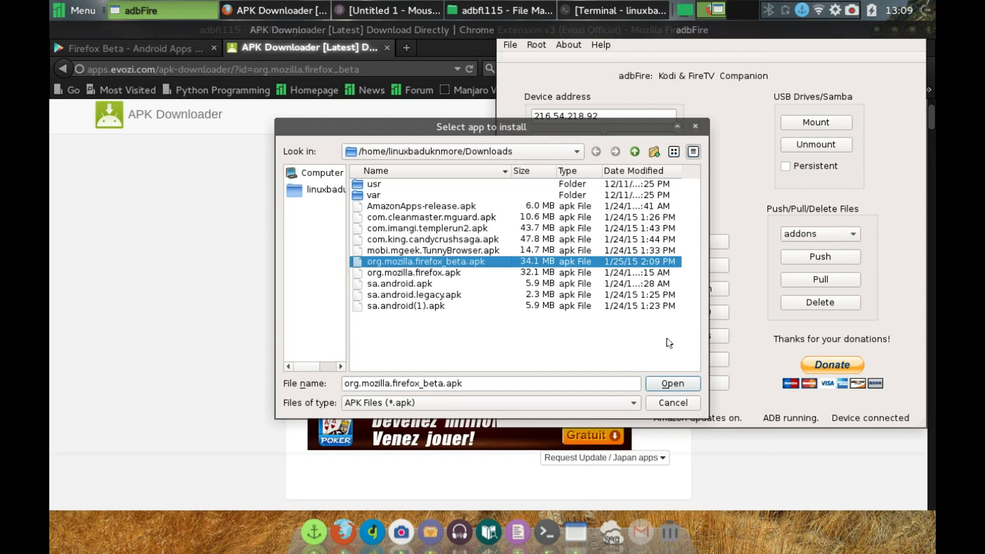
click(672, 383)
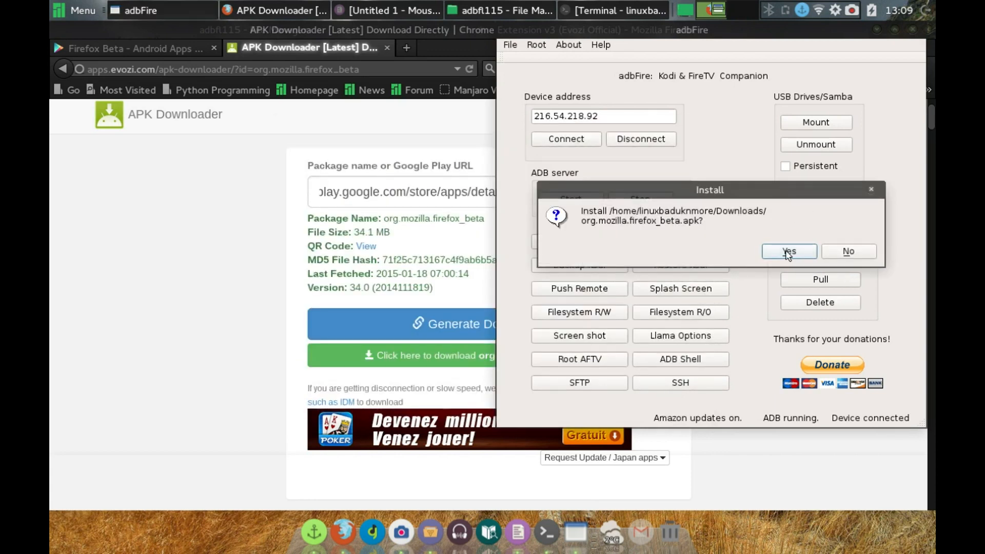
click(789, 255)
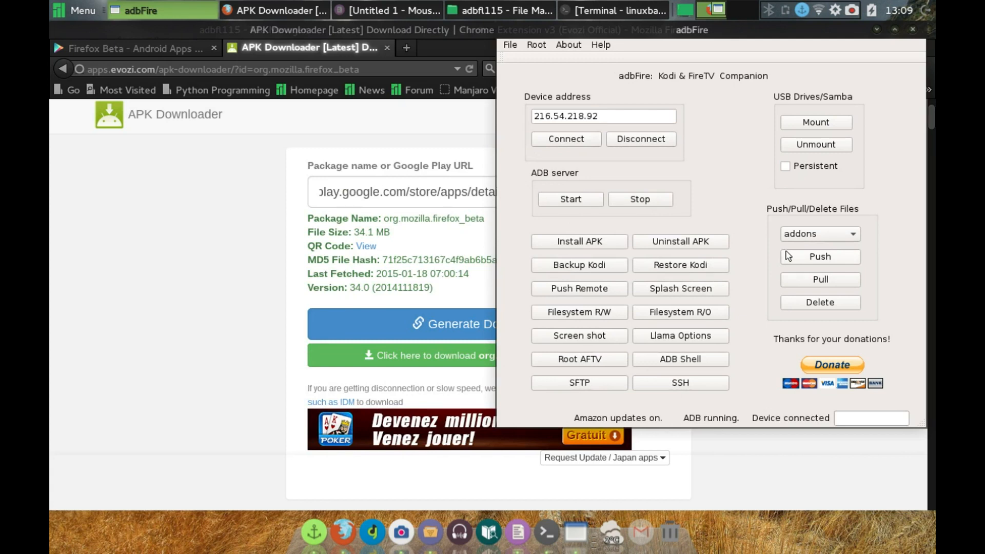
click(578, 244)
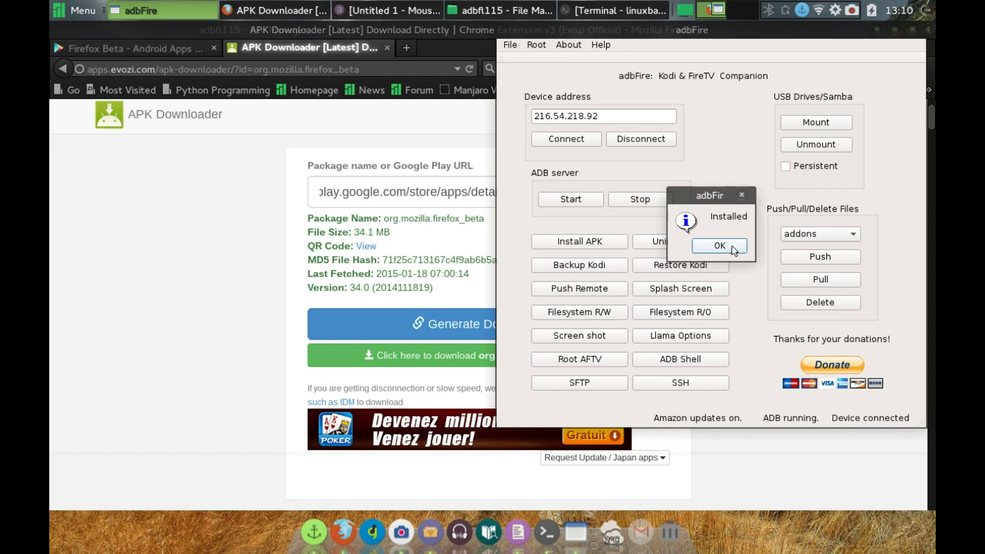
click(720, 246)
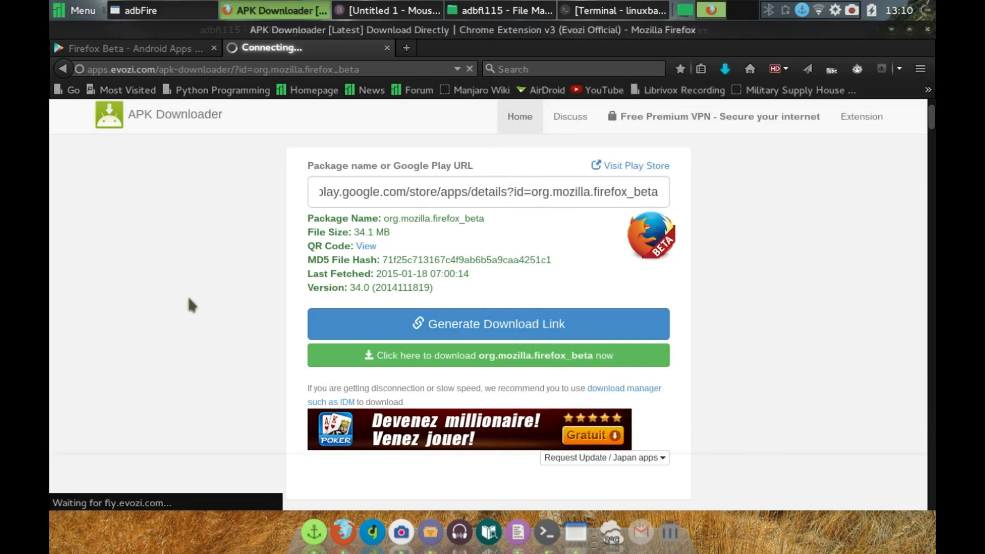
- Re-request the Firefox Beta download, then quit Firefox and confirm closing both tabs
click(488, 355)
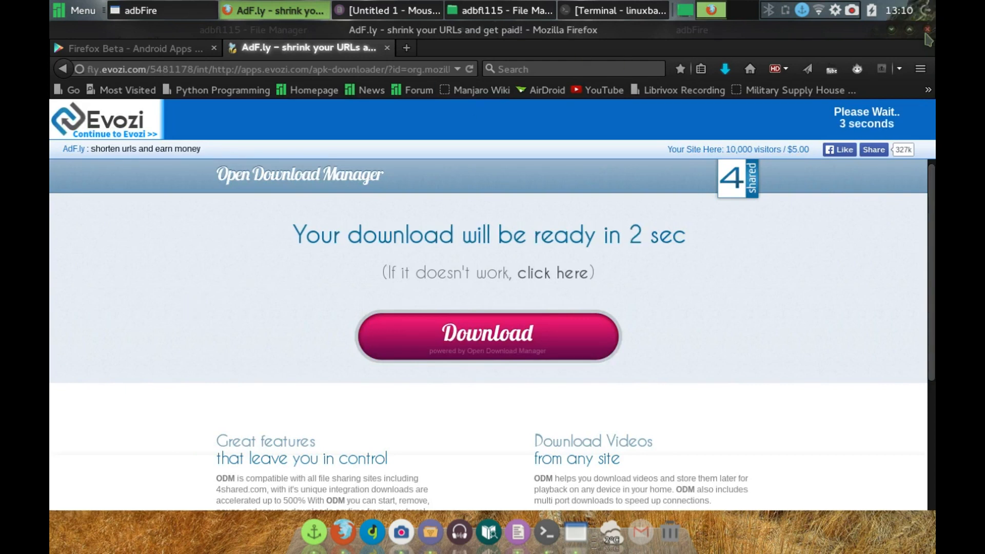
click(928, 29)
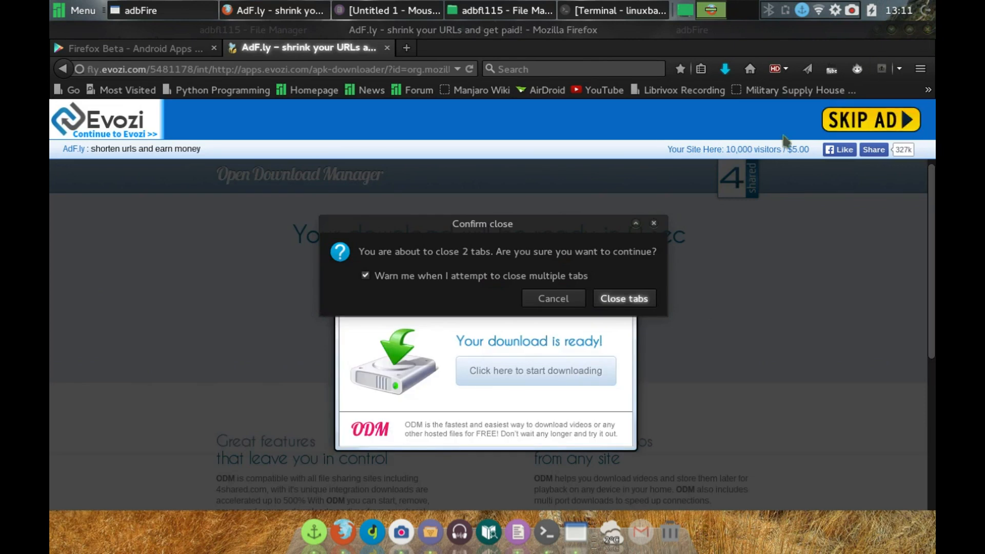
mouse_move(662, 253)
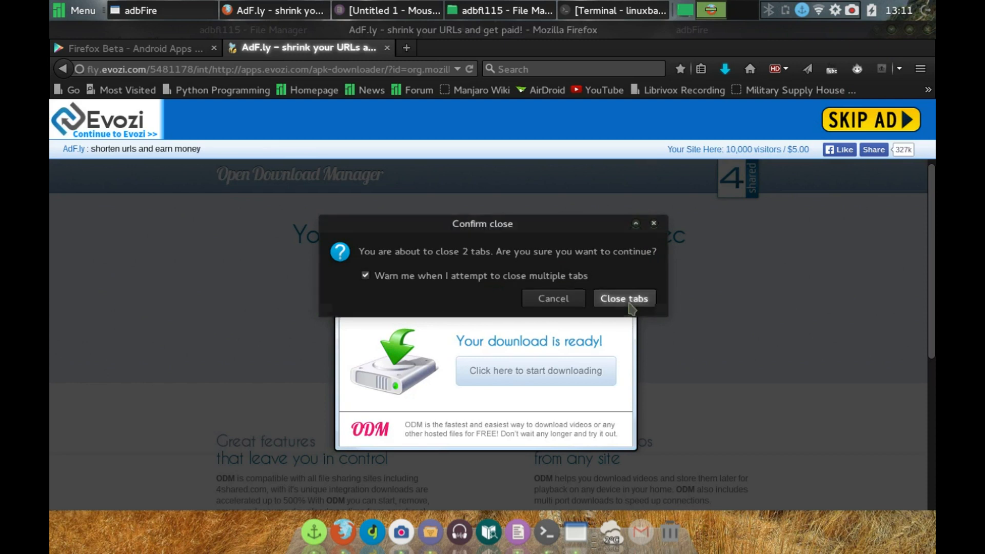
click(623, 298)
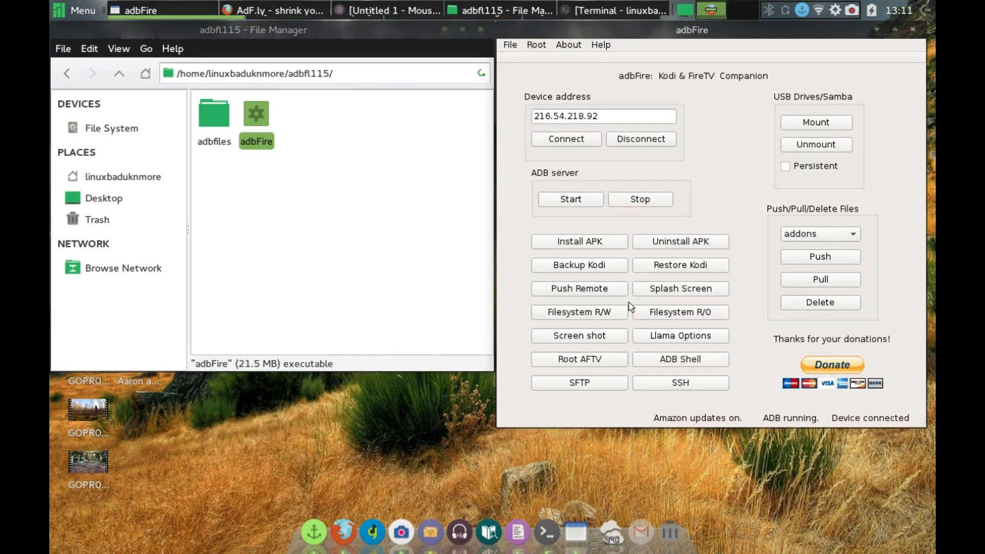